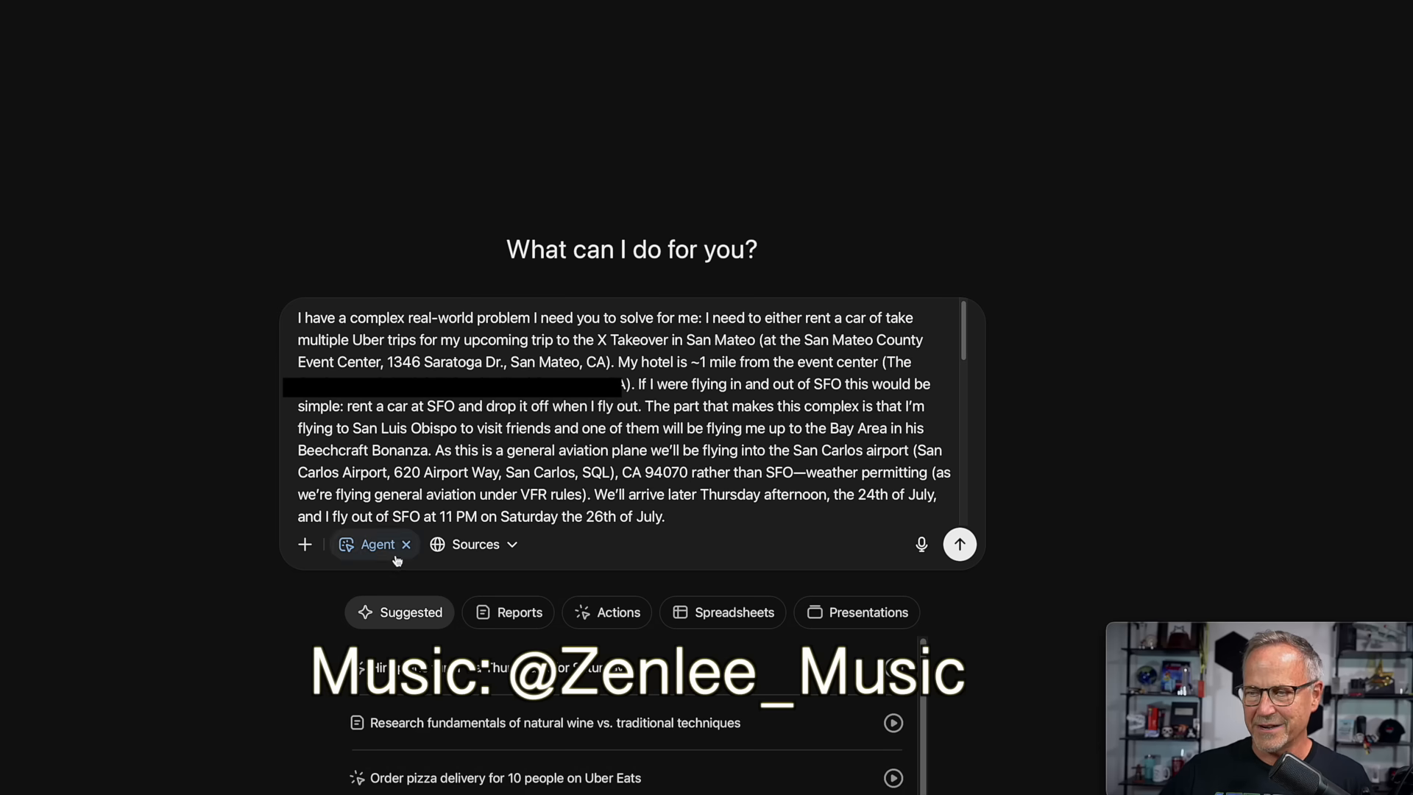
{"action": "mouse_move", "coordinate": [199, 563]}
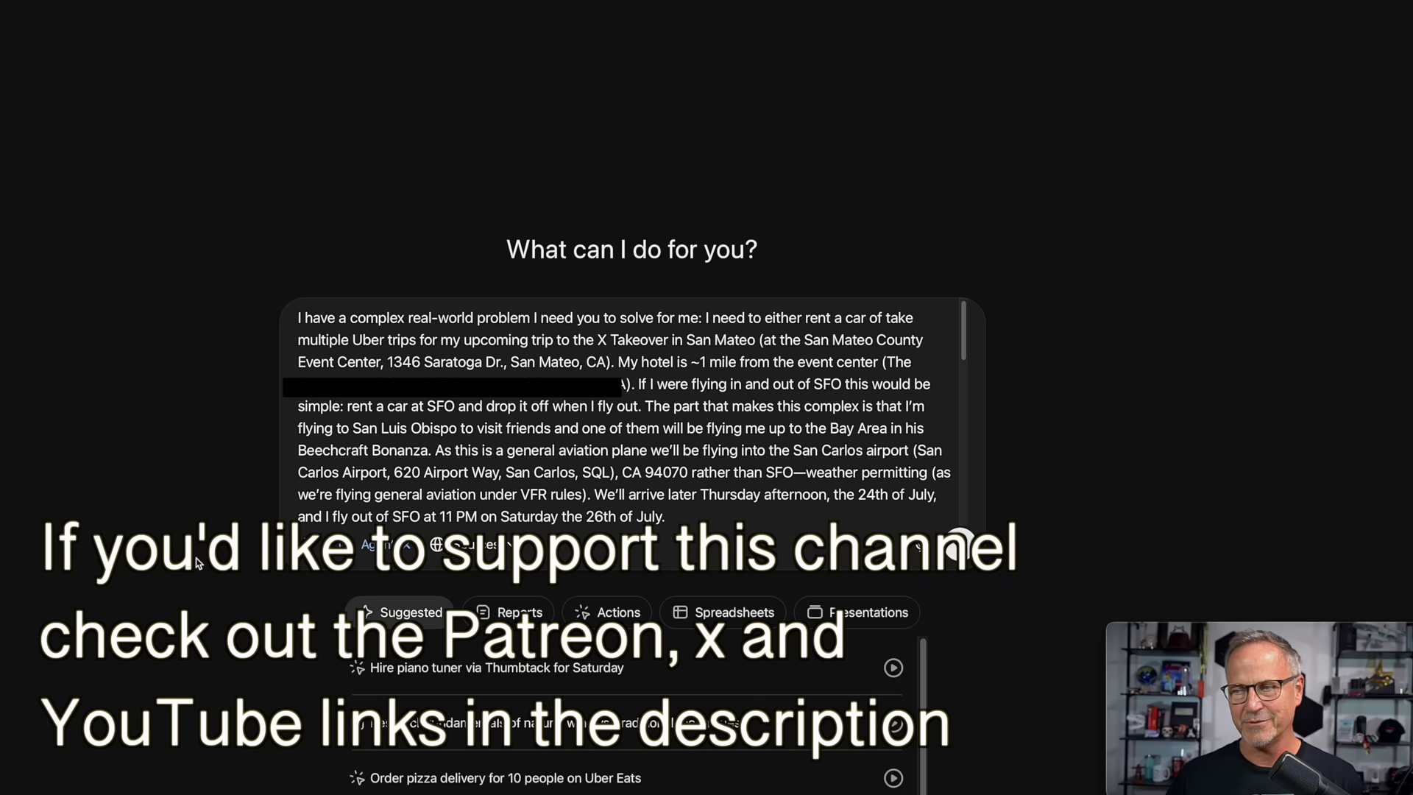
- Send the San Mateo rent-a-car-or-Uber trip request to the agent and read the posted message
{"action": "scroll", "scroll_direction": "down", "scroll_amount": 3}
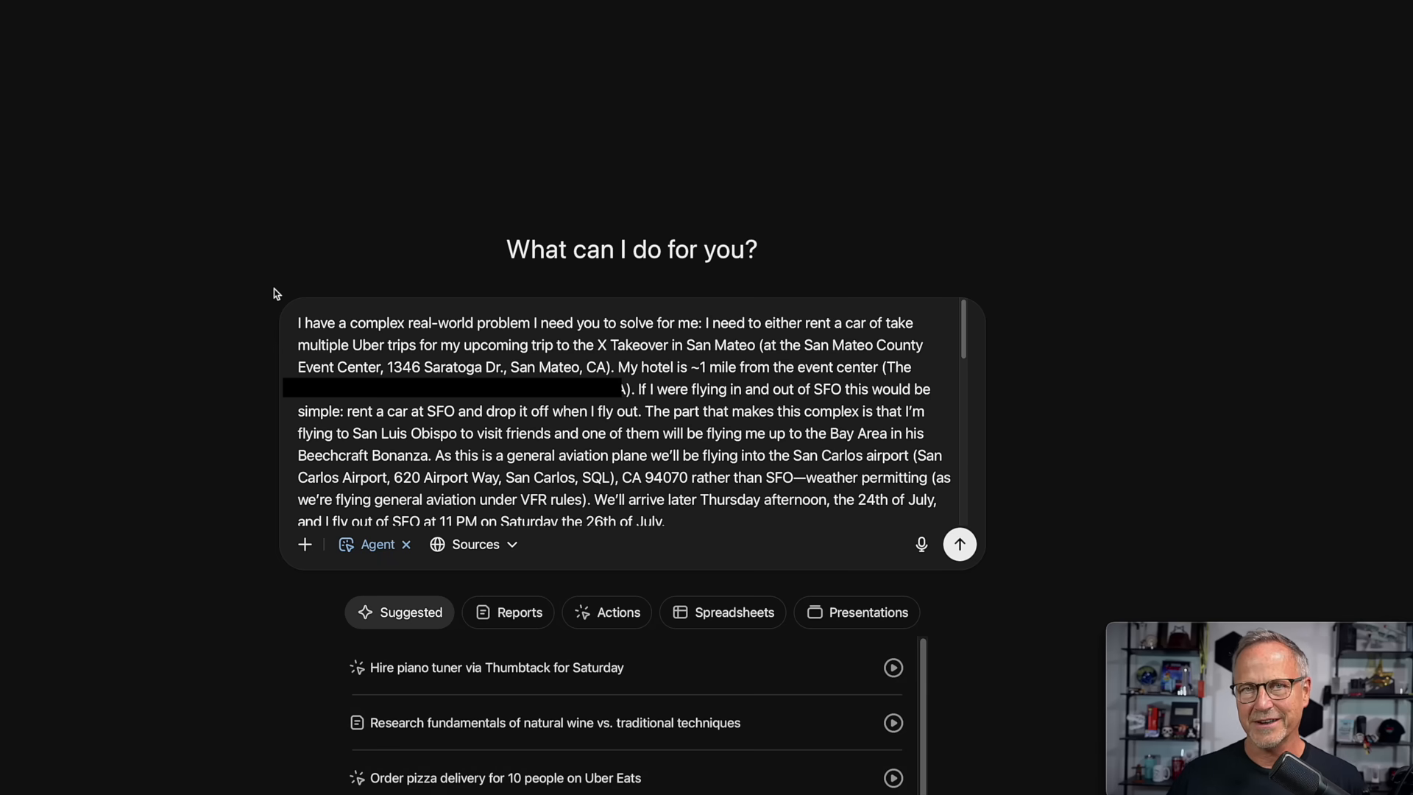
{"action": "mouse_move", "coordinate": [991, 568]}
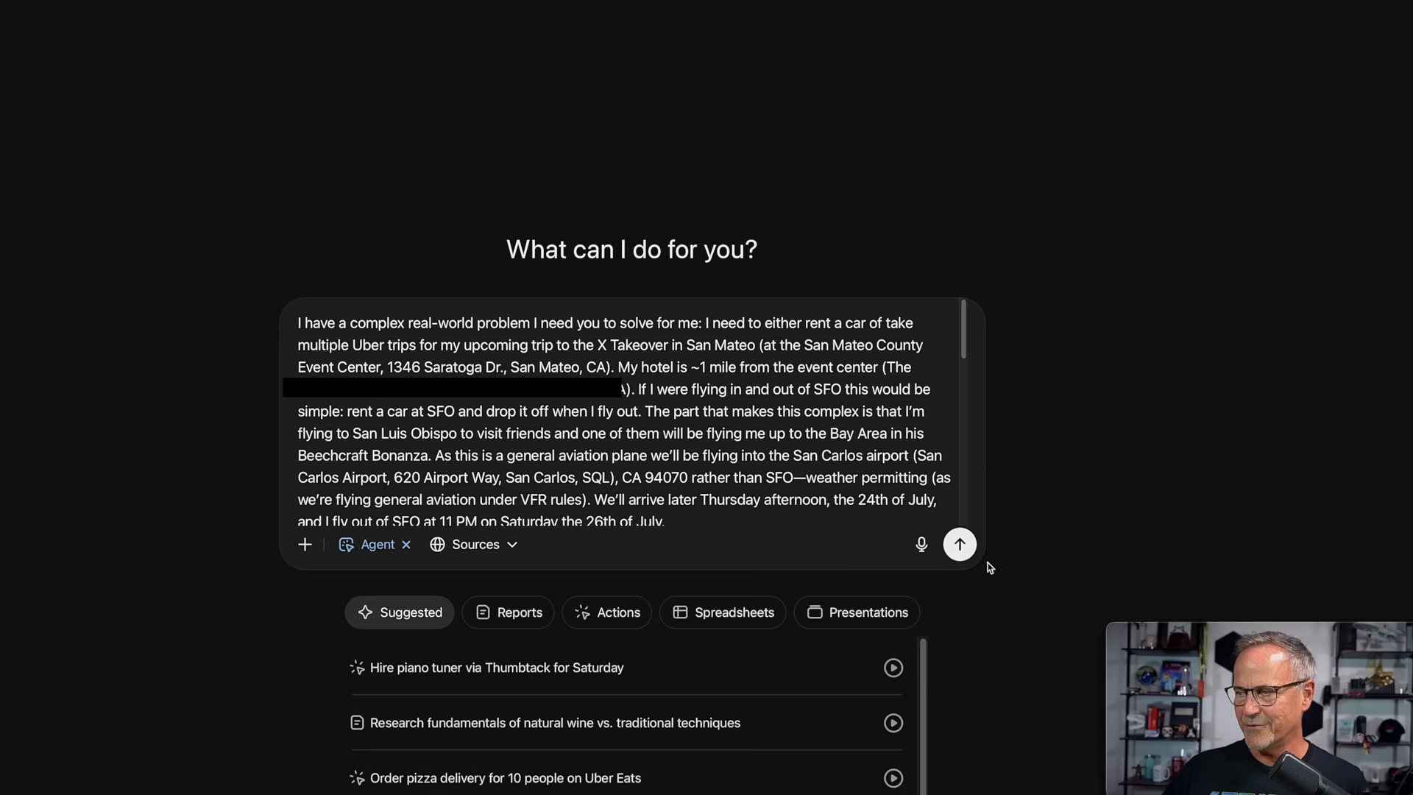
{"action": "left_click", "coordinate": [960, 544]}
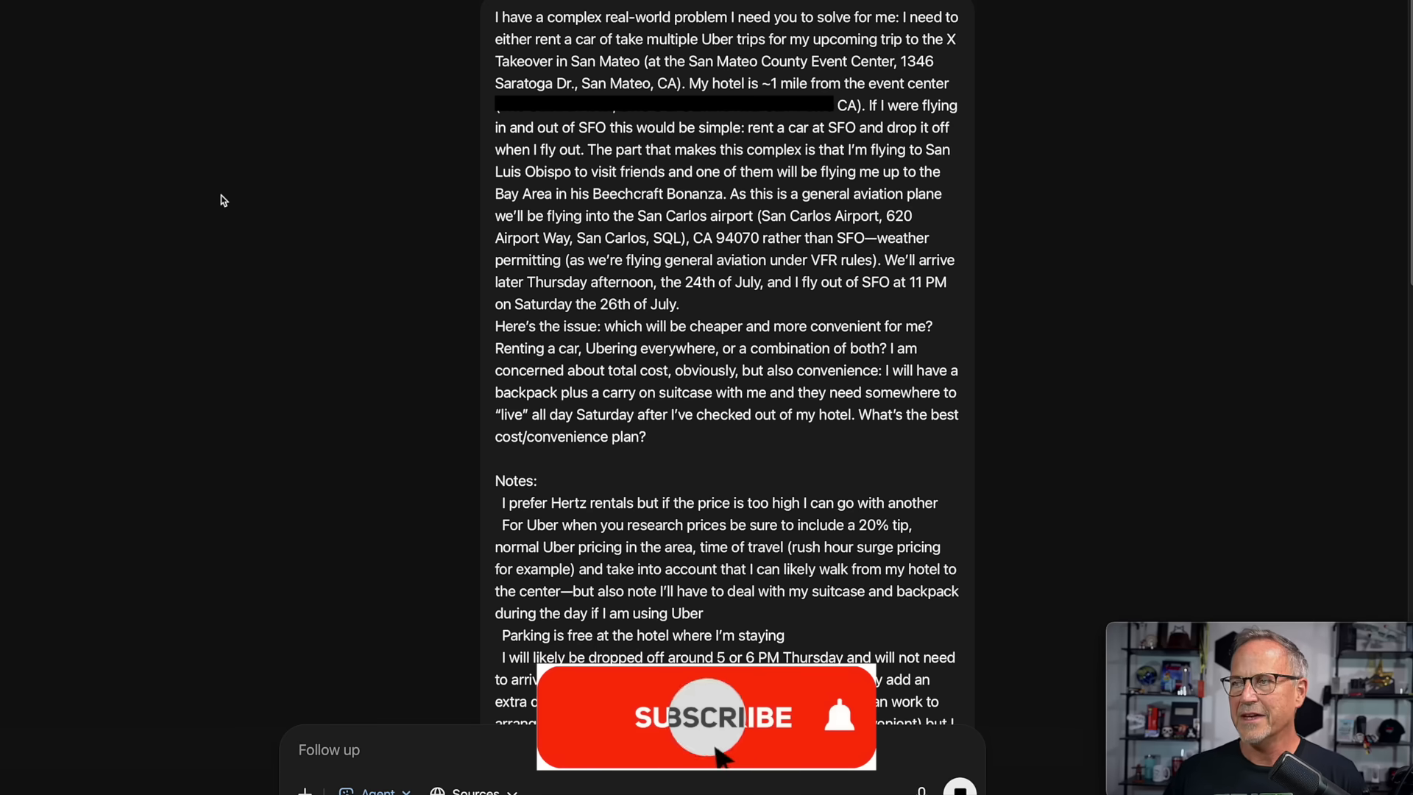
{"action": "left_click", "coordinate": [705, 718]}
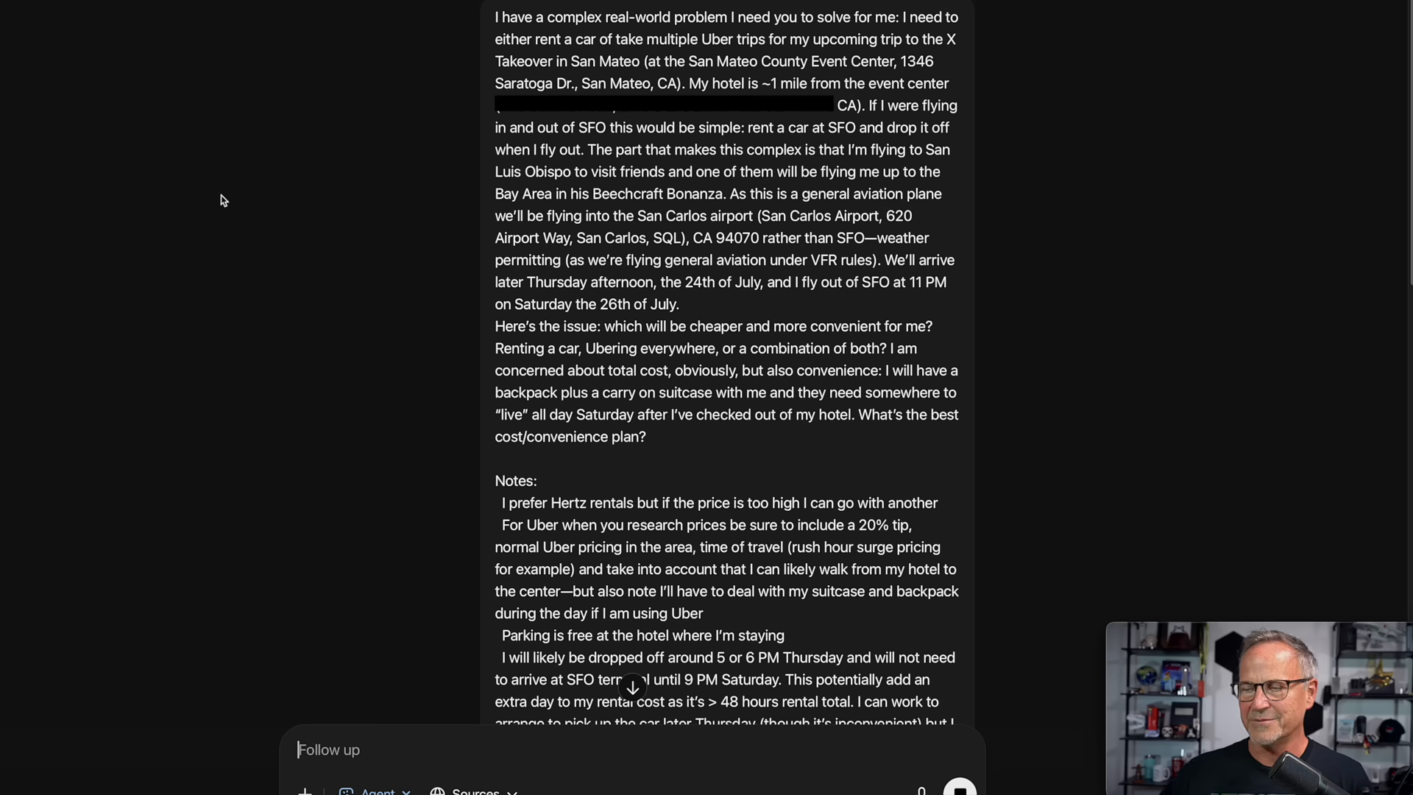
{"action": "scroll", "scroll_direction": "down", "scroll_amount": 3}
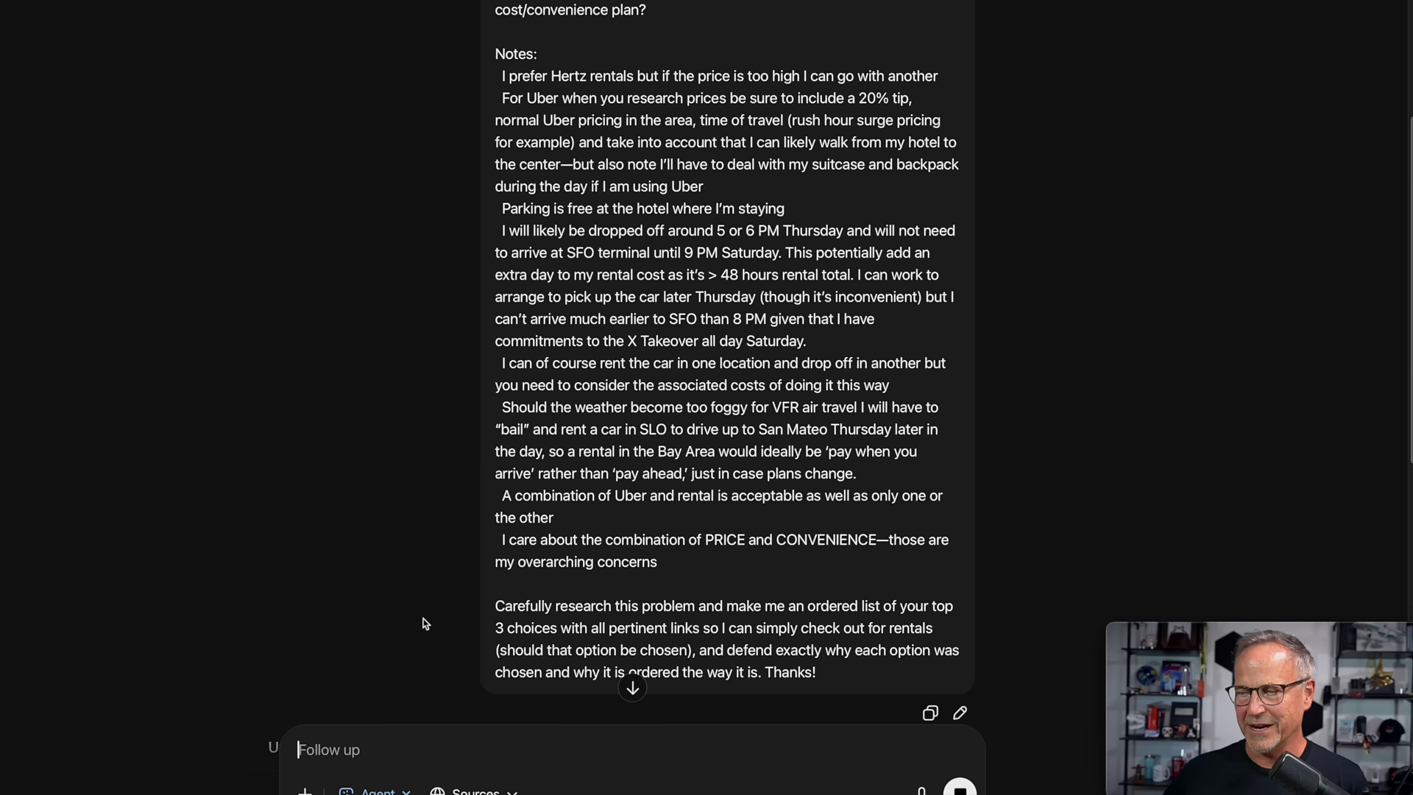
- Scroll through the agent's research plan and its live Uber price search from San Carlos to San Mateo
{"action": "scroll", "scroll_direction": "down", "scroll_amount": 3}
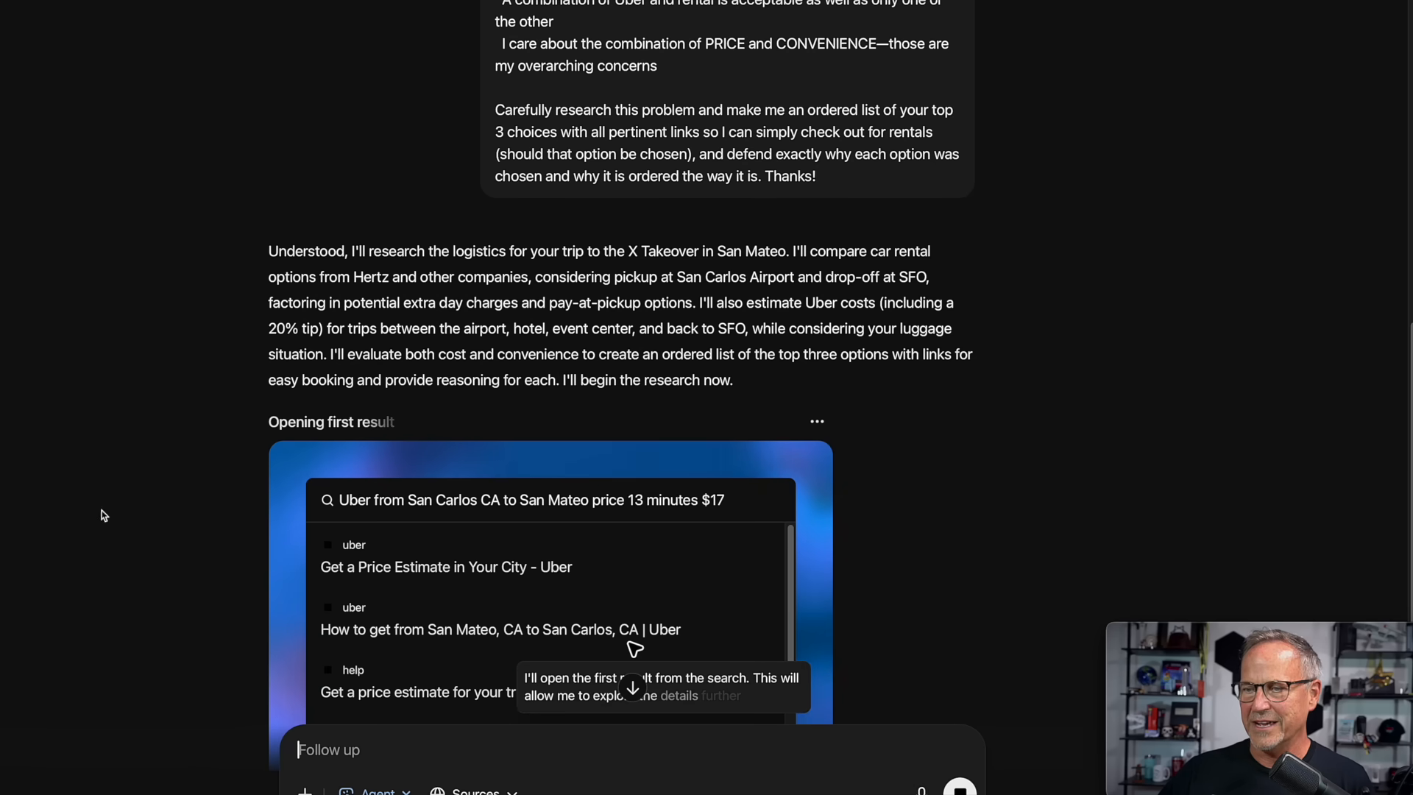
{"action": "scroll", "scroll_direction": "down", "scroll_amount": 3}
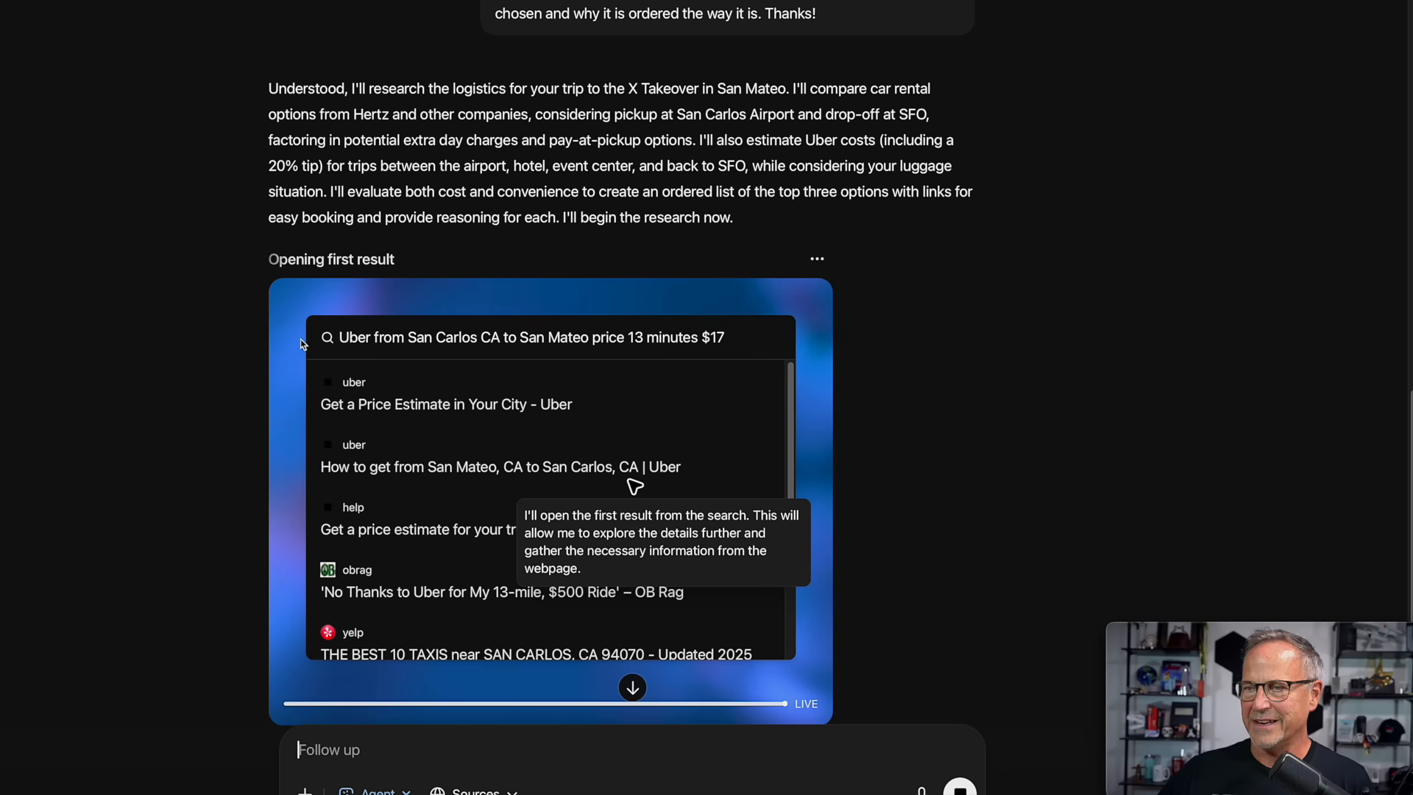
{"action": "scroll", "scroll_direction": "down", "scroll_amount": 3}
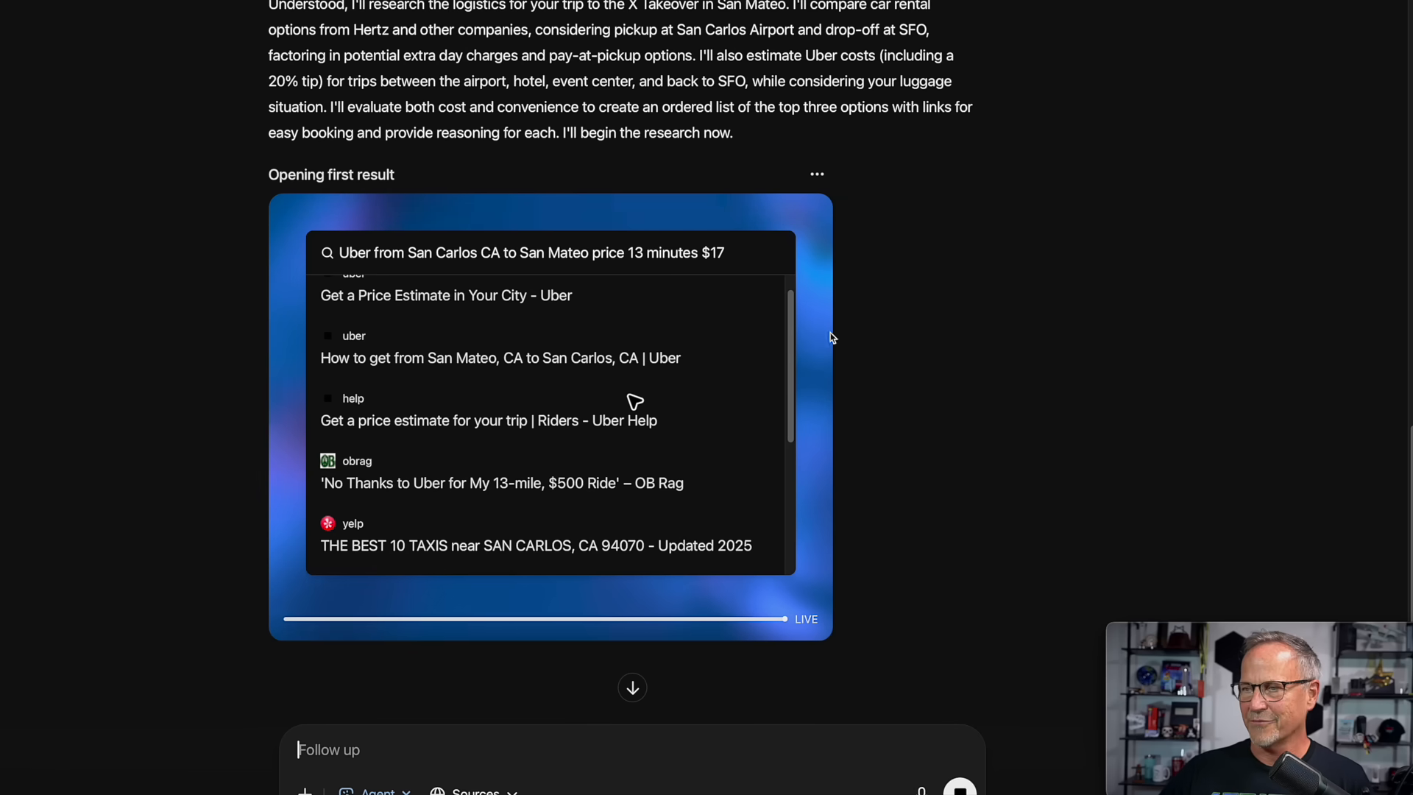
{"action": "mouse_move", "coordinate": [959, 270]}
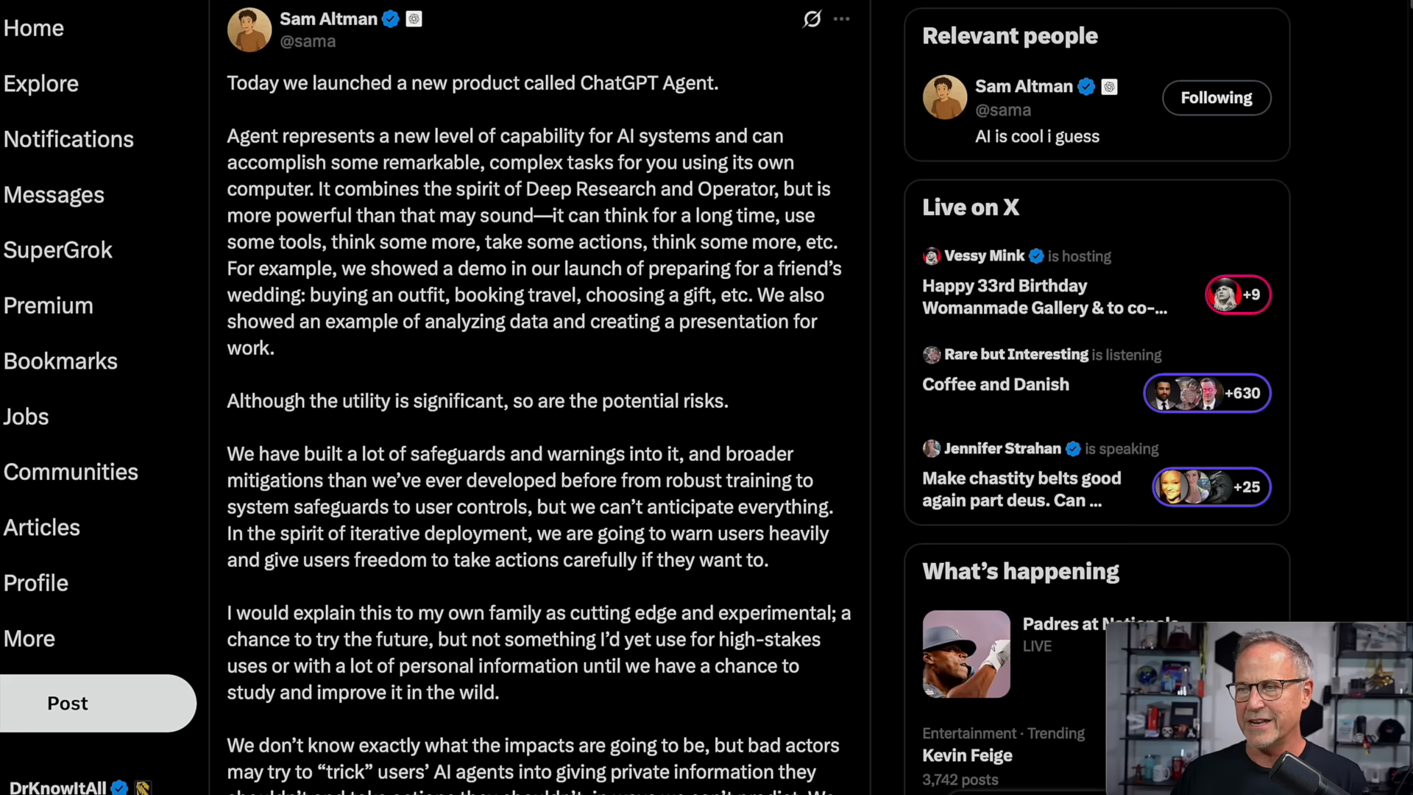
- Scroll to the agent's completed San Mateo transportation analysis report with key facts and fares
{"action": "scroll", "scroll_direction": "down", "scroll_amount": 3}
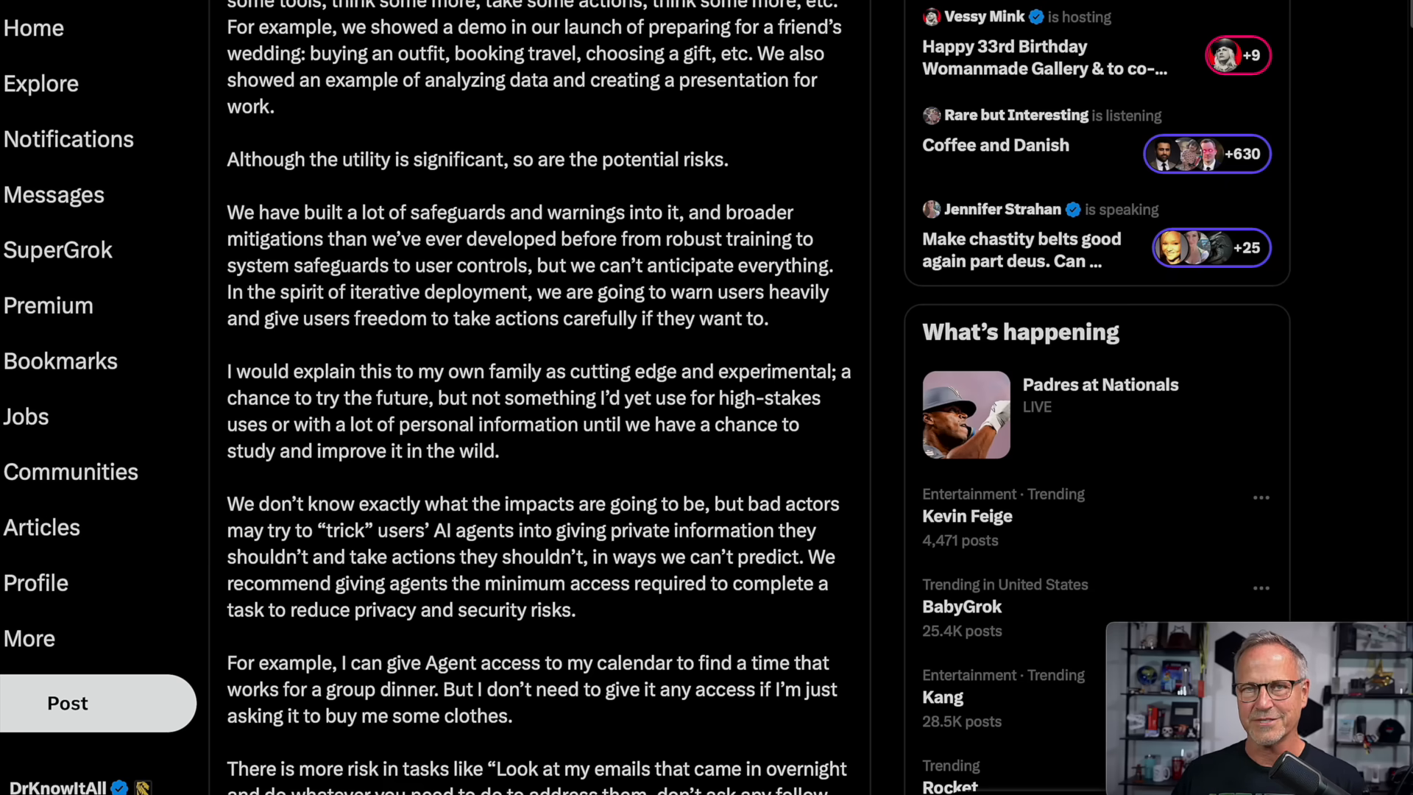
{"action": "scroll", "scroll_direction": "down", "scroll_amount": 3}
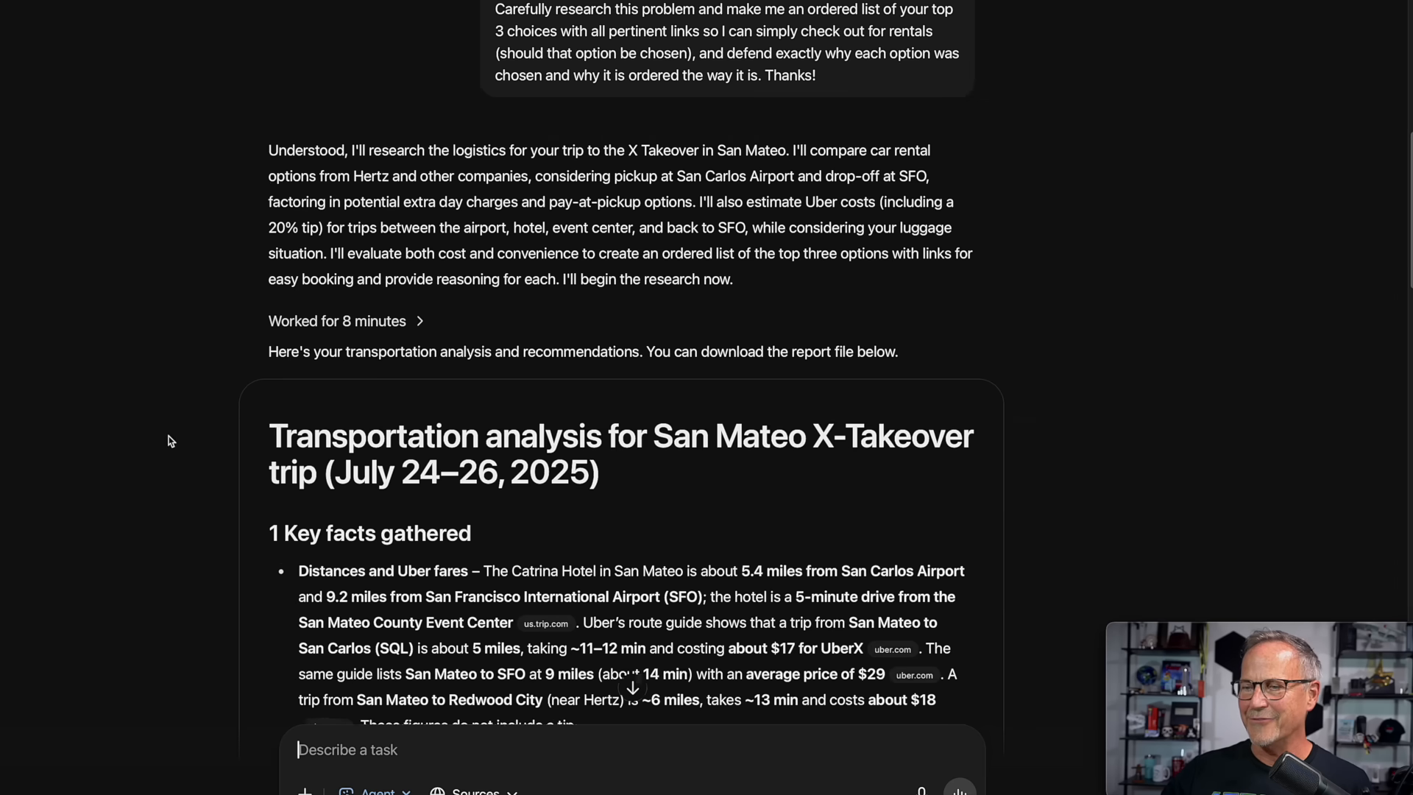
- Scroll the report through the cost-estimate assumptions to the three-option comparison, all-Uber ~$138 to full rental ~$355
{"action": "scroll", "scroll_direction": "down", "scroll_amount": 3}
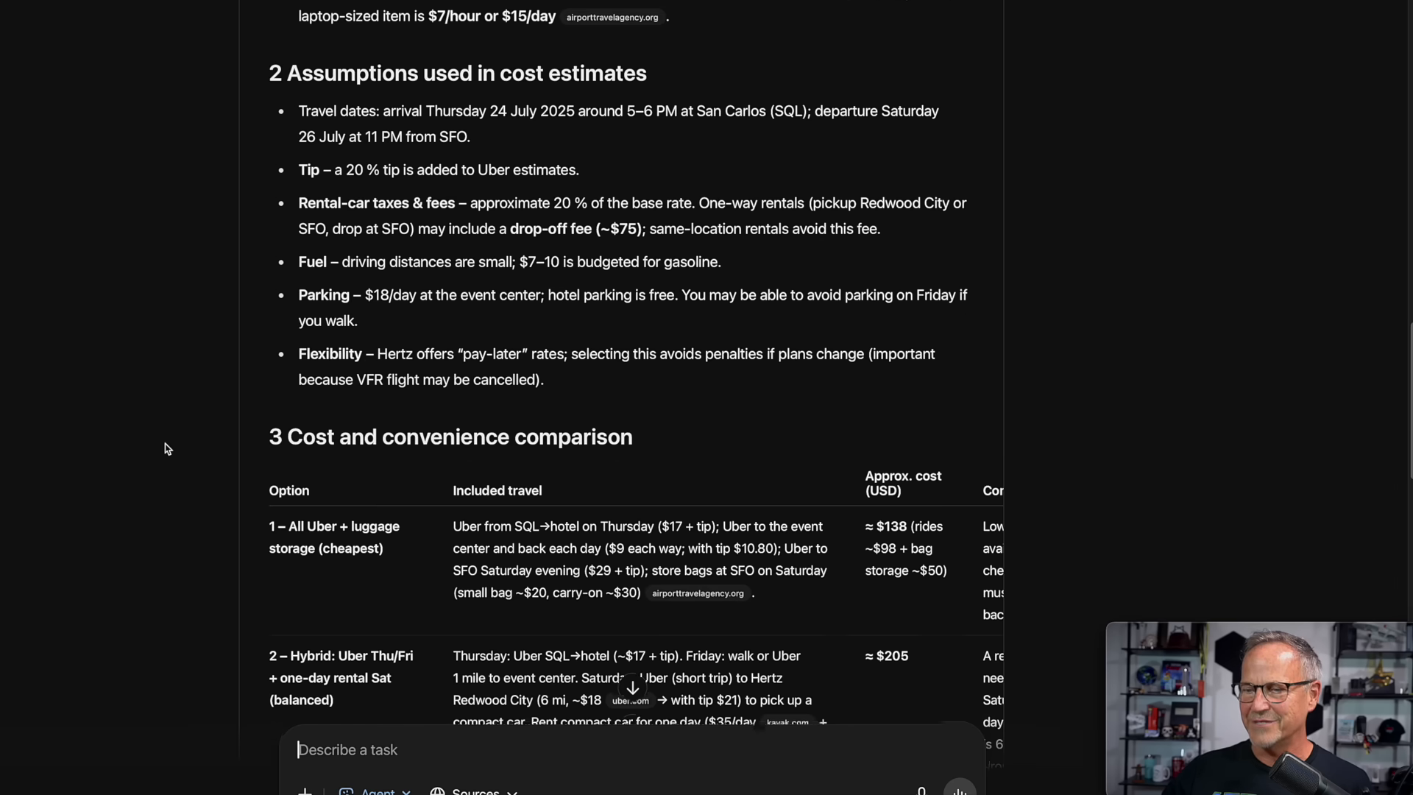
{"action": "scroll", "scroll_direction": "down", "scroll_amount": 3}
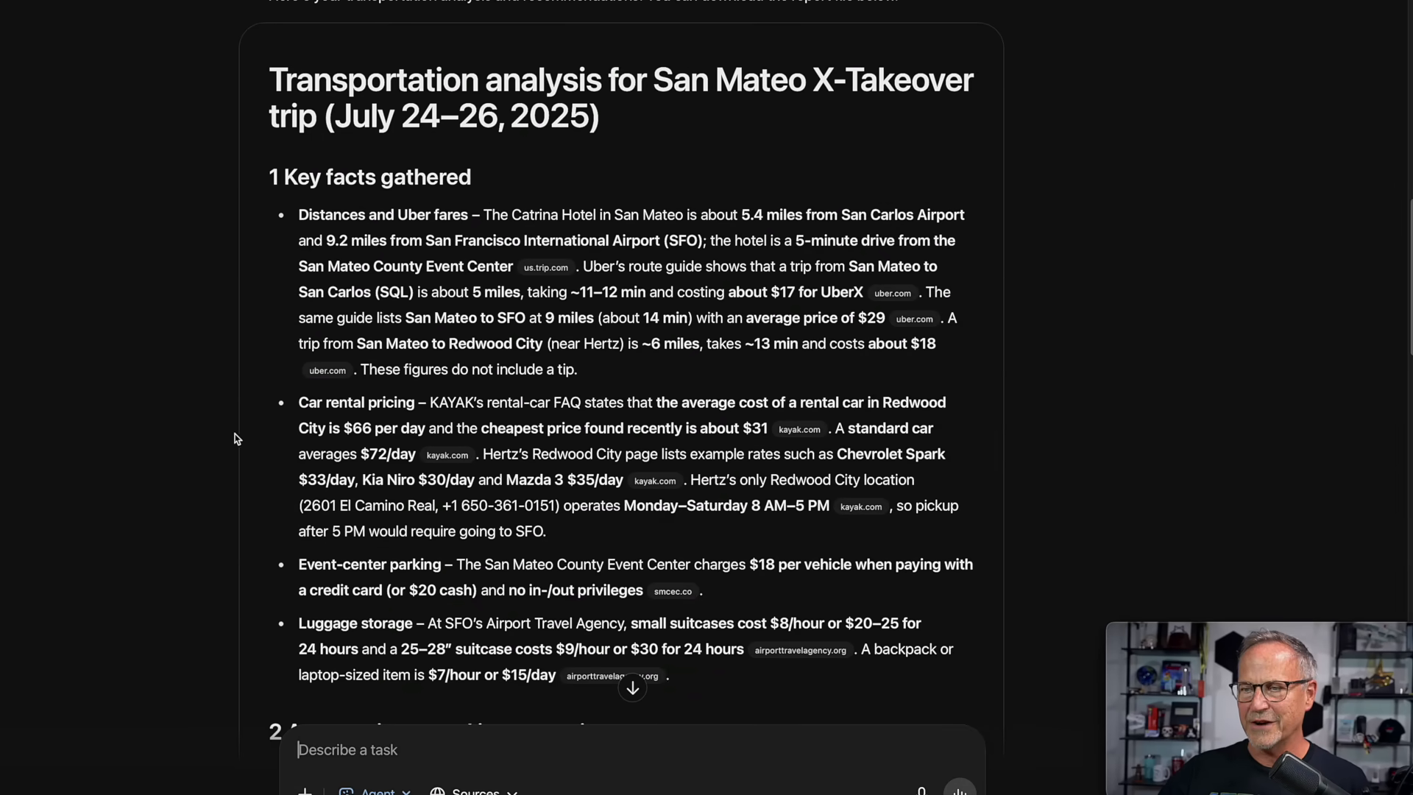
{"action": "scroll", "scroll_direction": "down", "scroll_amount": 3}
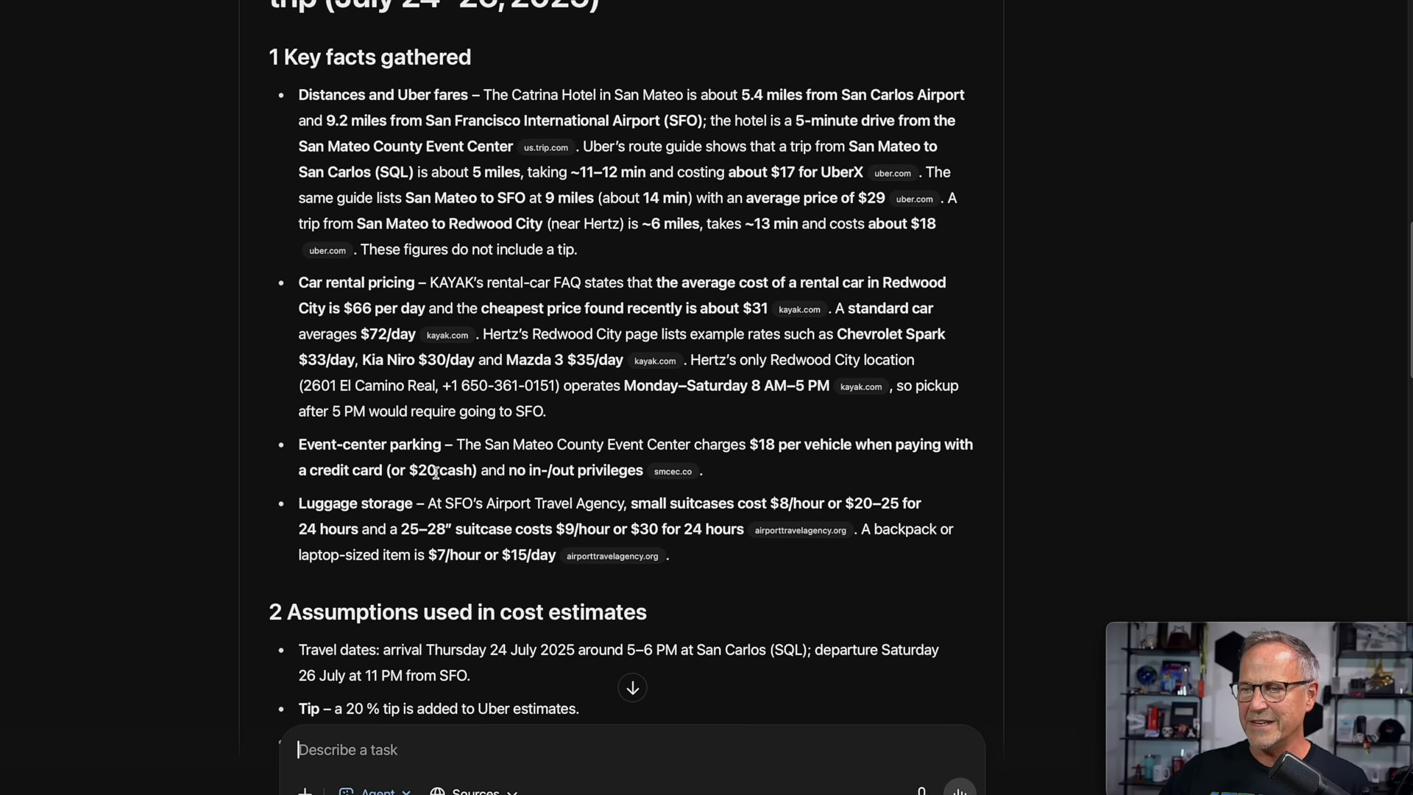
{"action": "scroll", "scroll_direction": "down", "scroll_amount": 3}
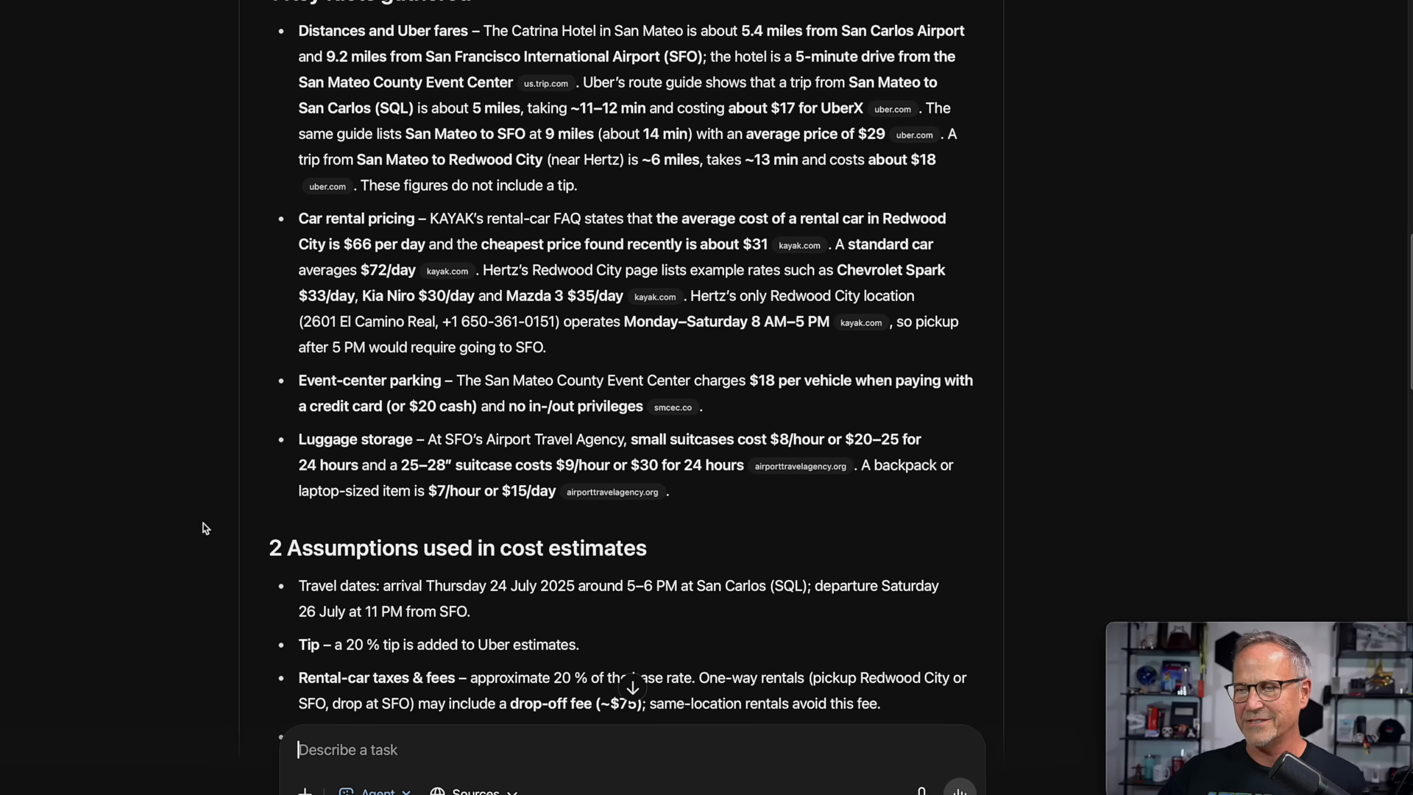
{"action": "scroll", "scroll_direction": "down", "scroll_amount": 3}
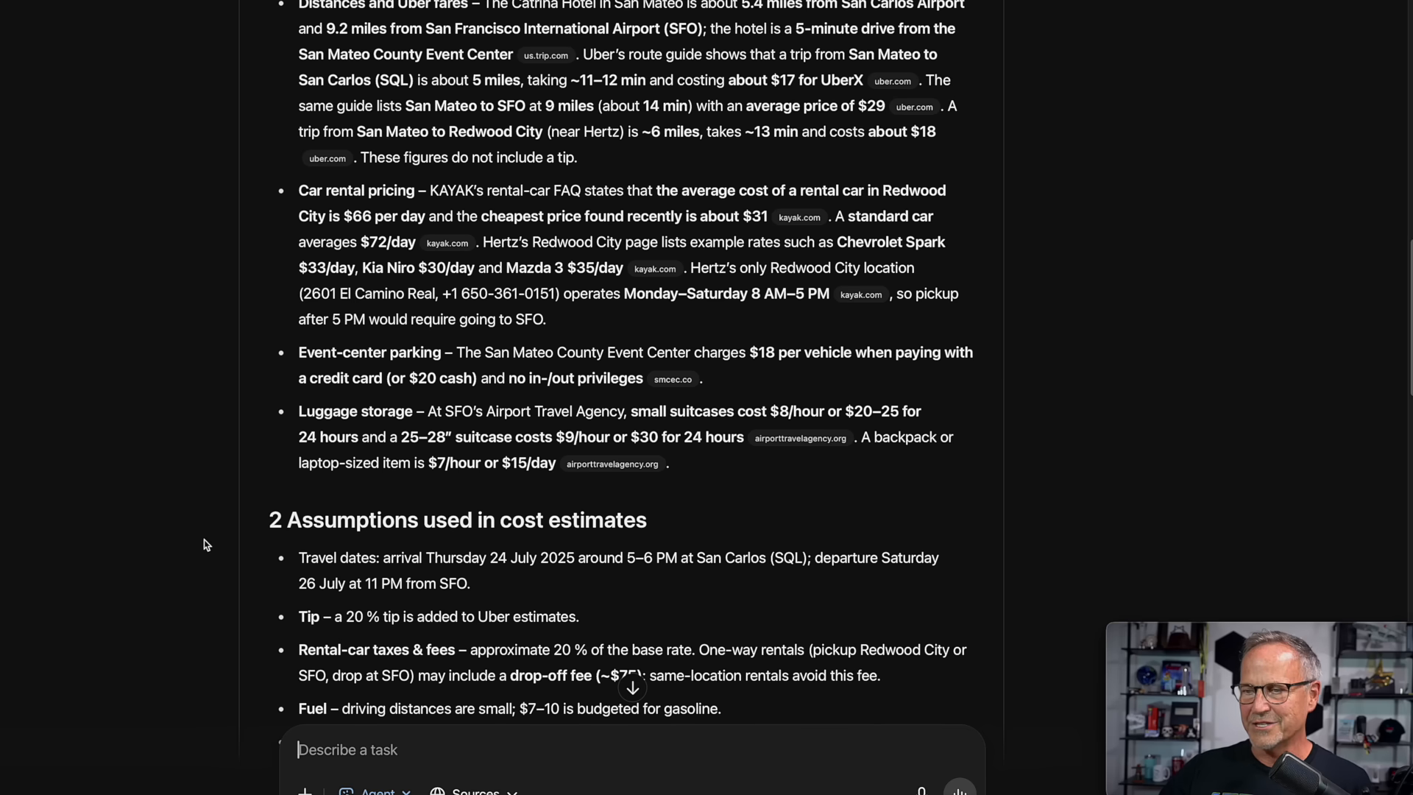
{"action": "scroll", "scroll_direction": "down", "scroll_amount": 3}
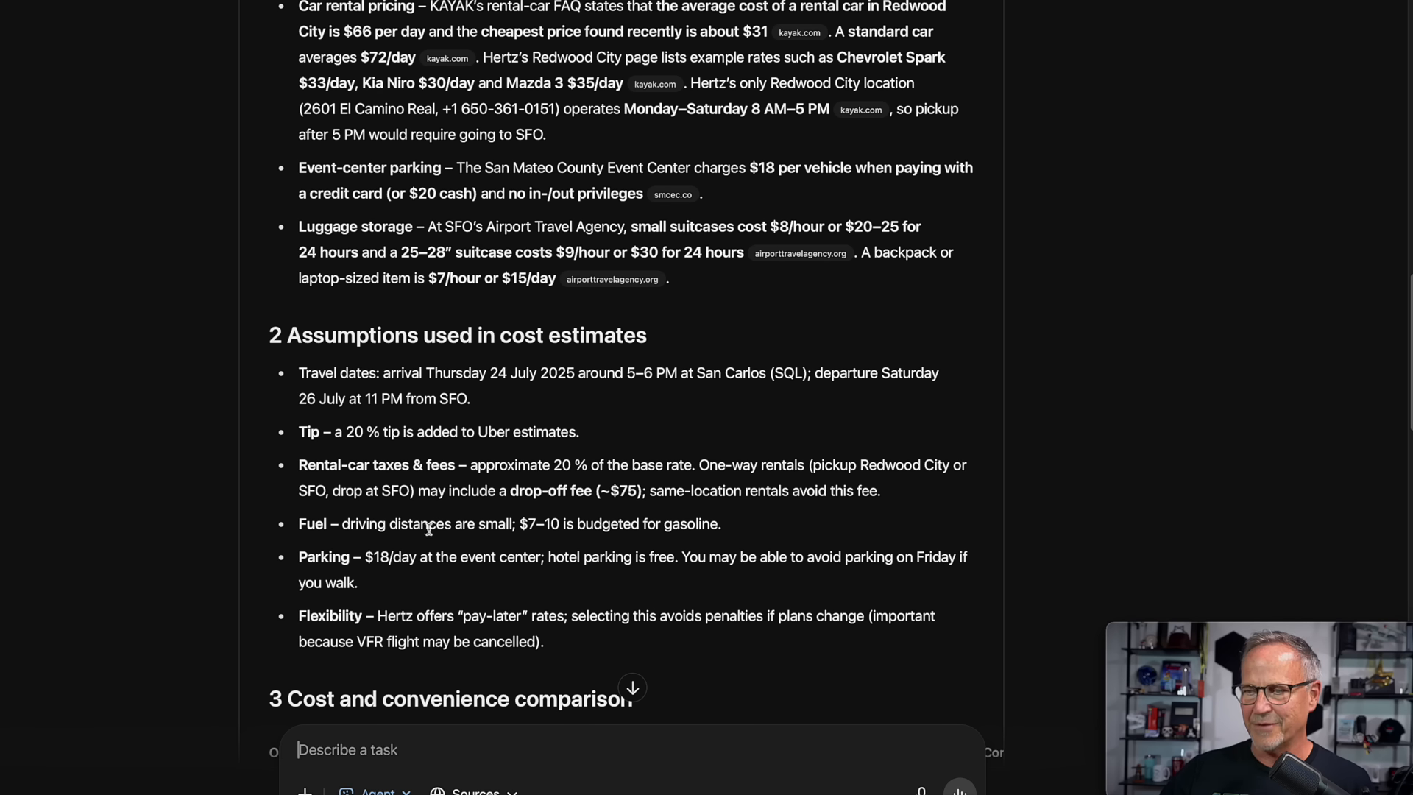
{"action": "scroll", "scroll_direction": "down", "scroll_amount": 3}
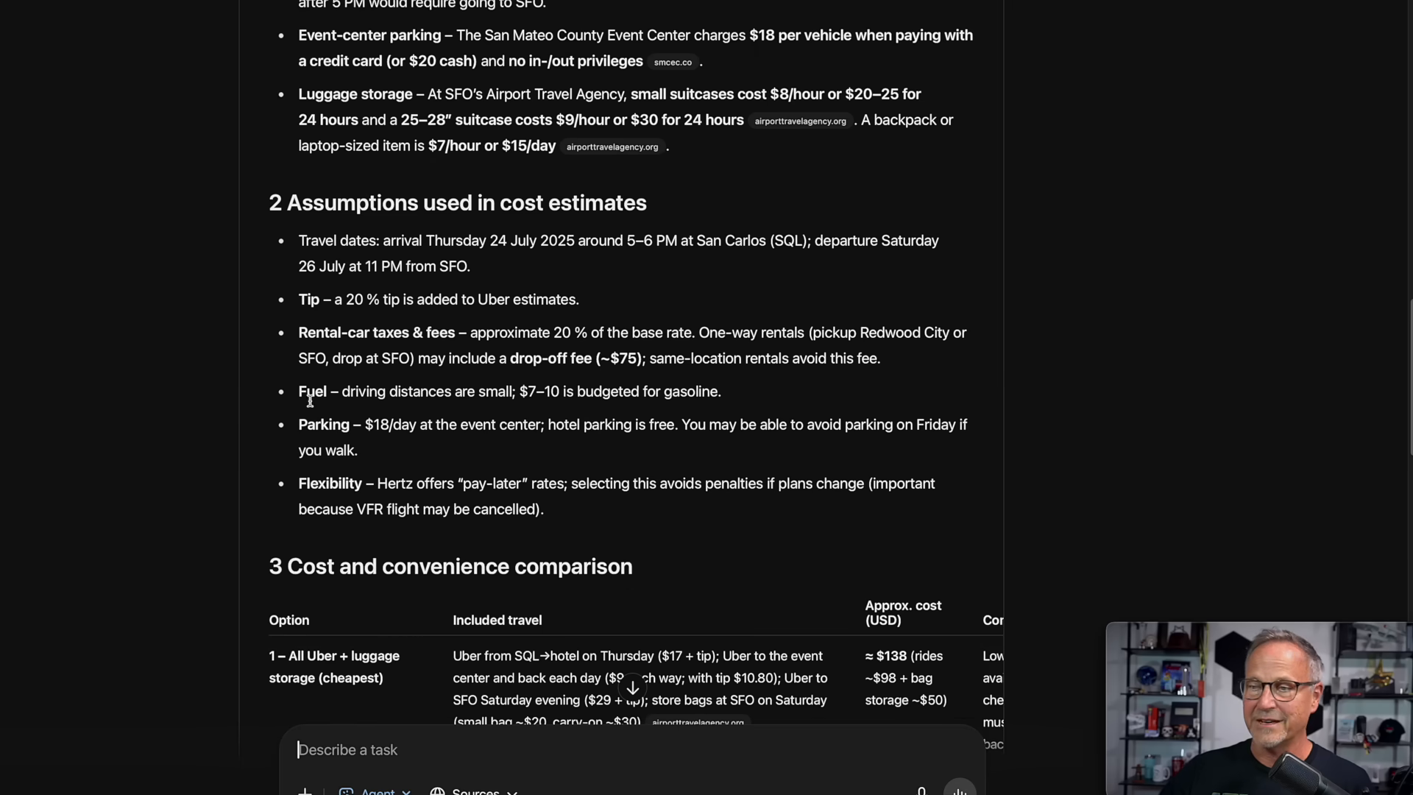
{"action": "scroll", "scroll_direction": "down", "scroll_amount": 3}
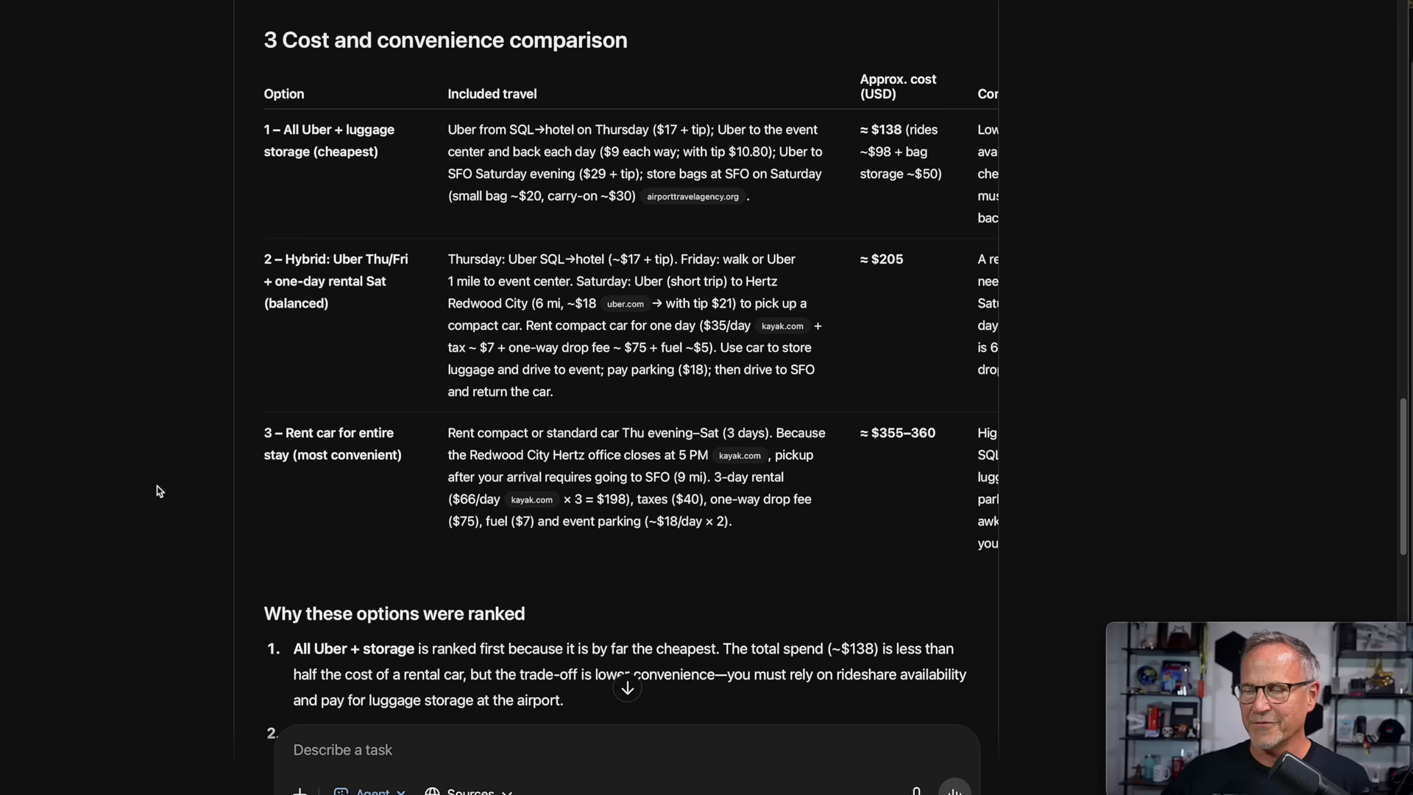
{"action": "mouse_move", "coordinate": [1033, 403]}
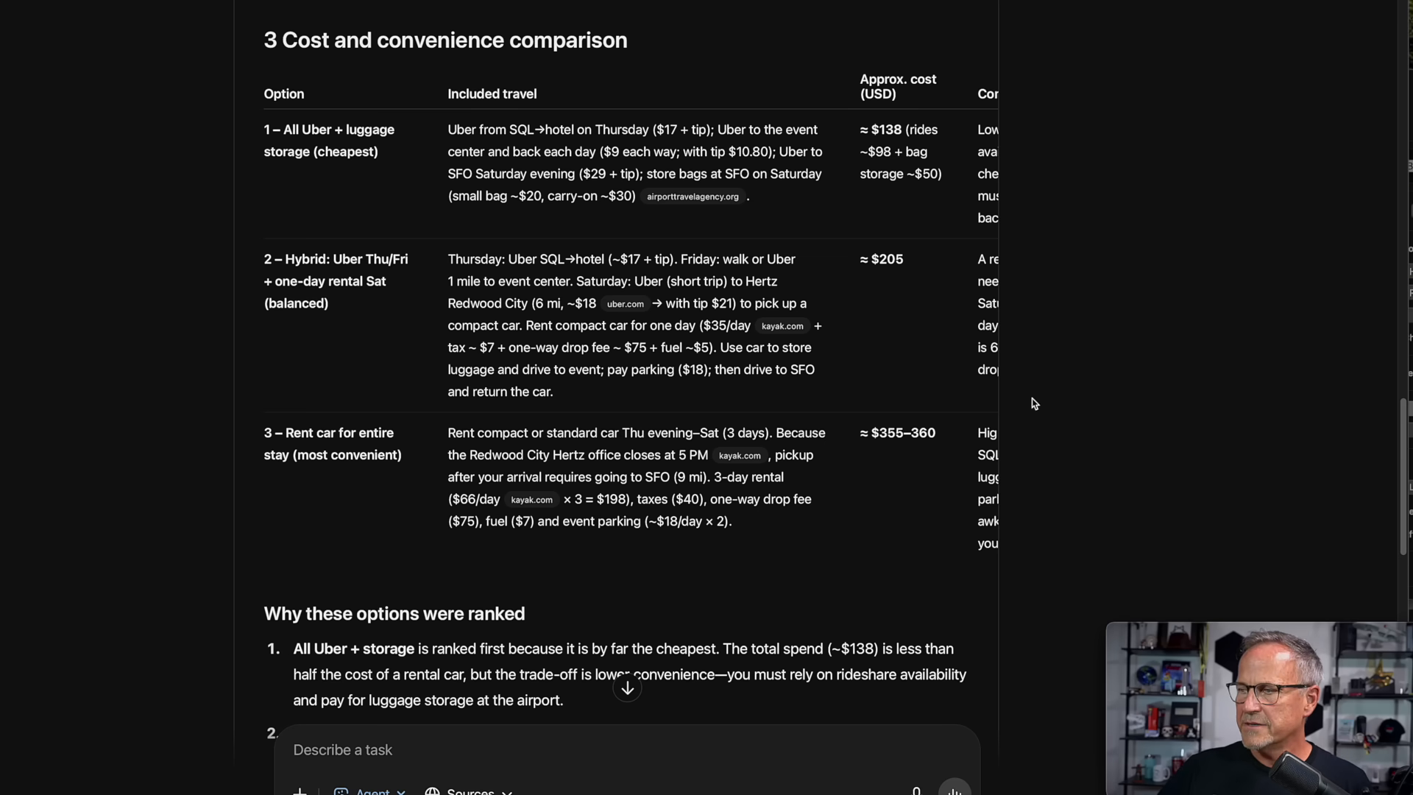
{"action": "mouse_move", "coordinate": [780, 312]}
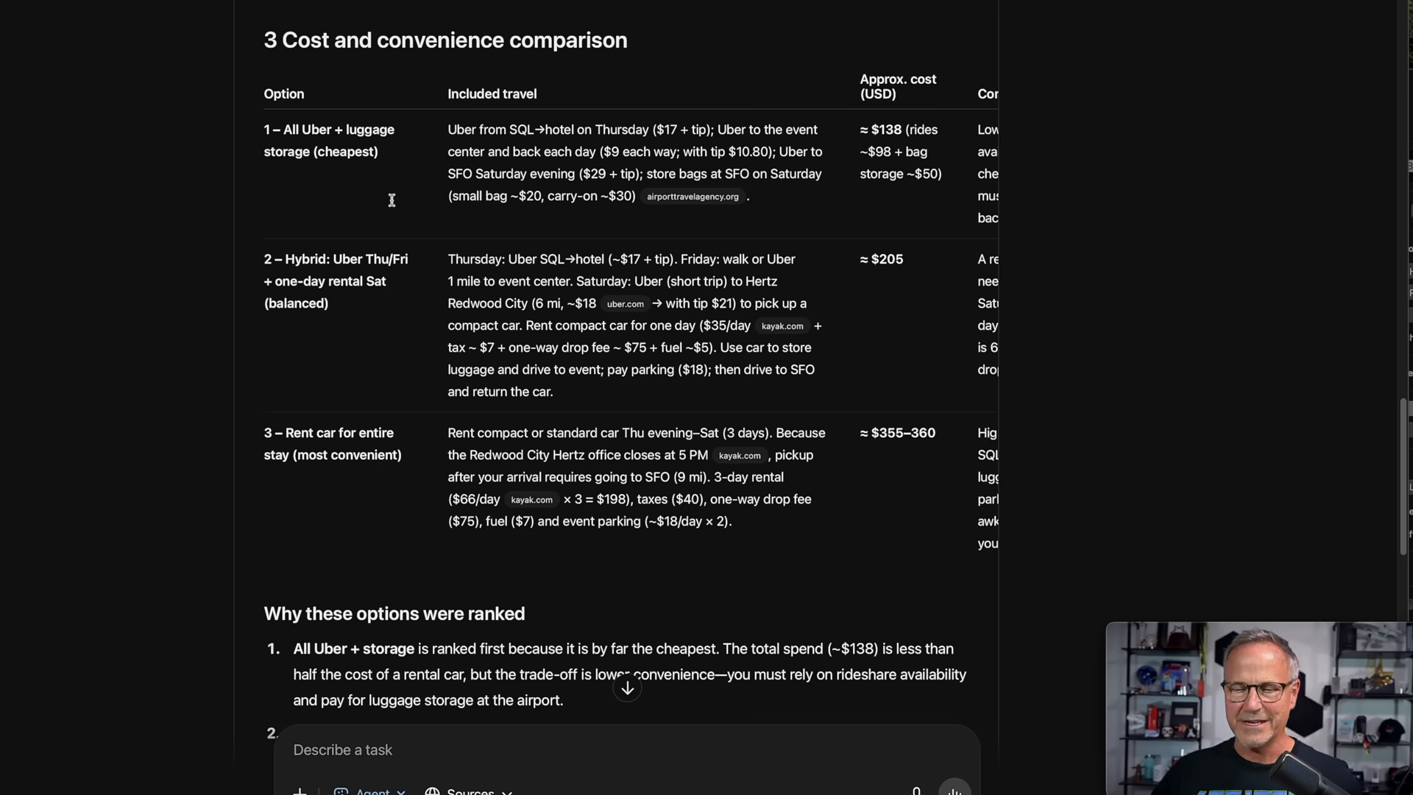
- Read the ranking rationale and highlight the sentence explaining why All Uber + storage ranks first
{"action": "scroll", "scroll_direction": "down", "scroll_amount": 3}
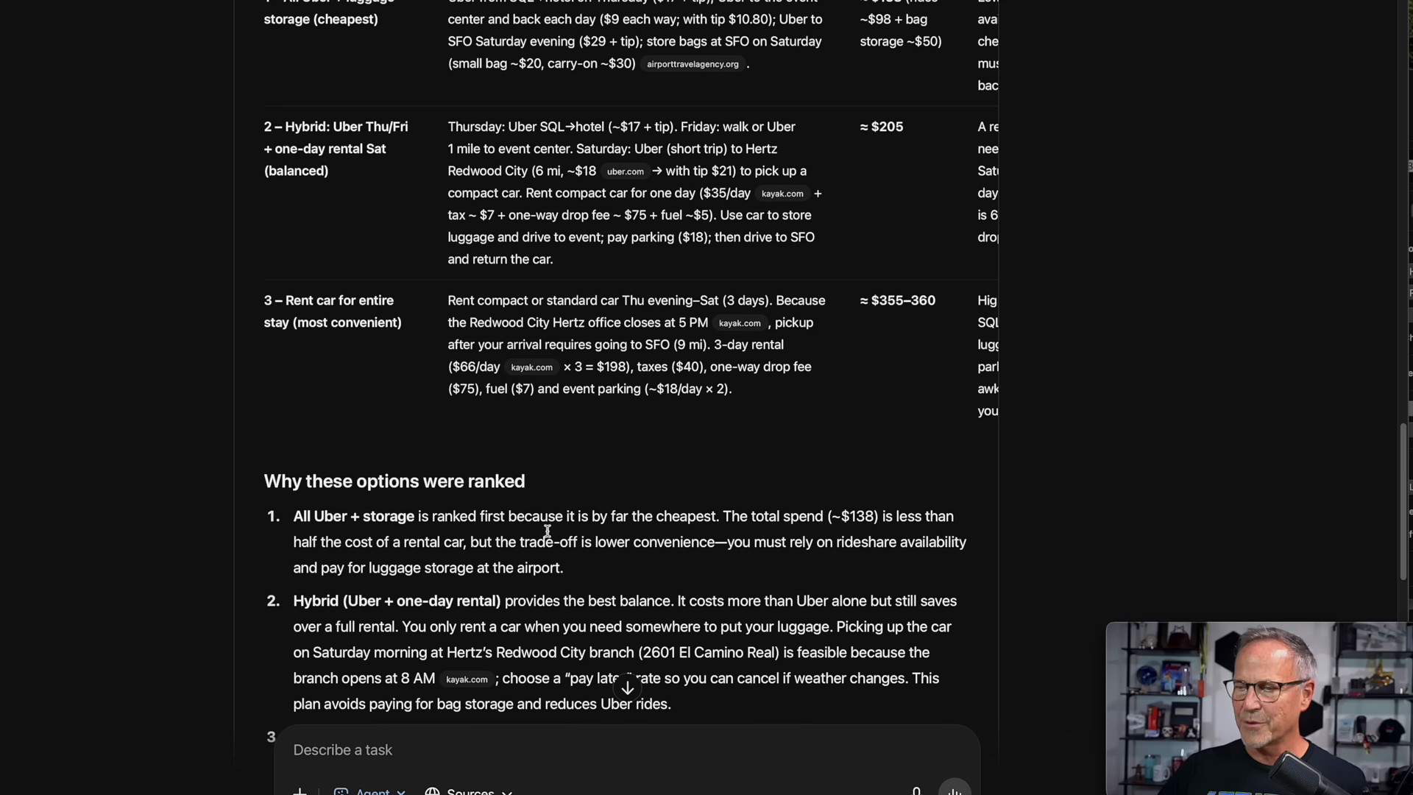
{"action": "mouse_move", "coordinate": [755, 526]}
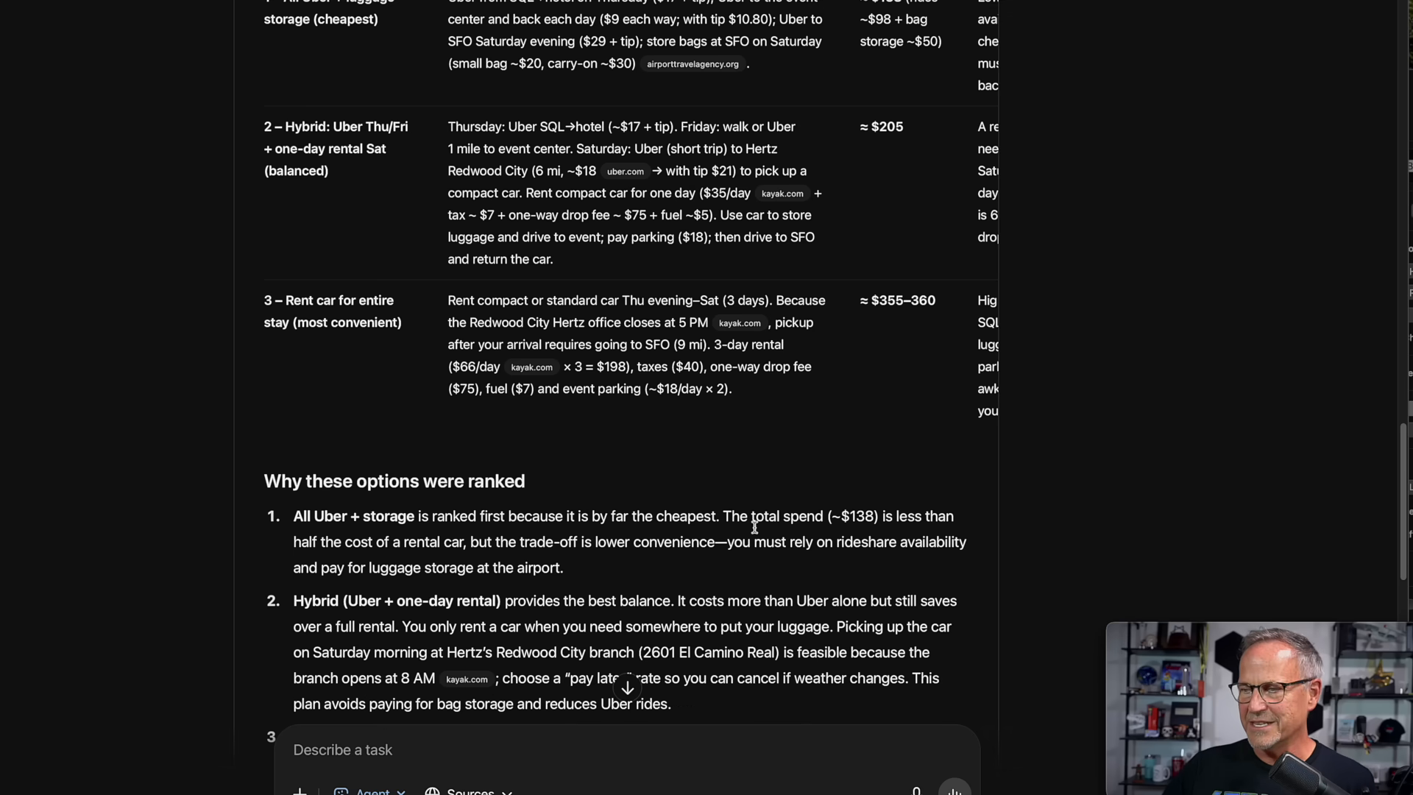
{"action": "mouse_move", "coordinate": [820, 516]}
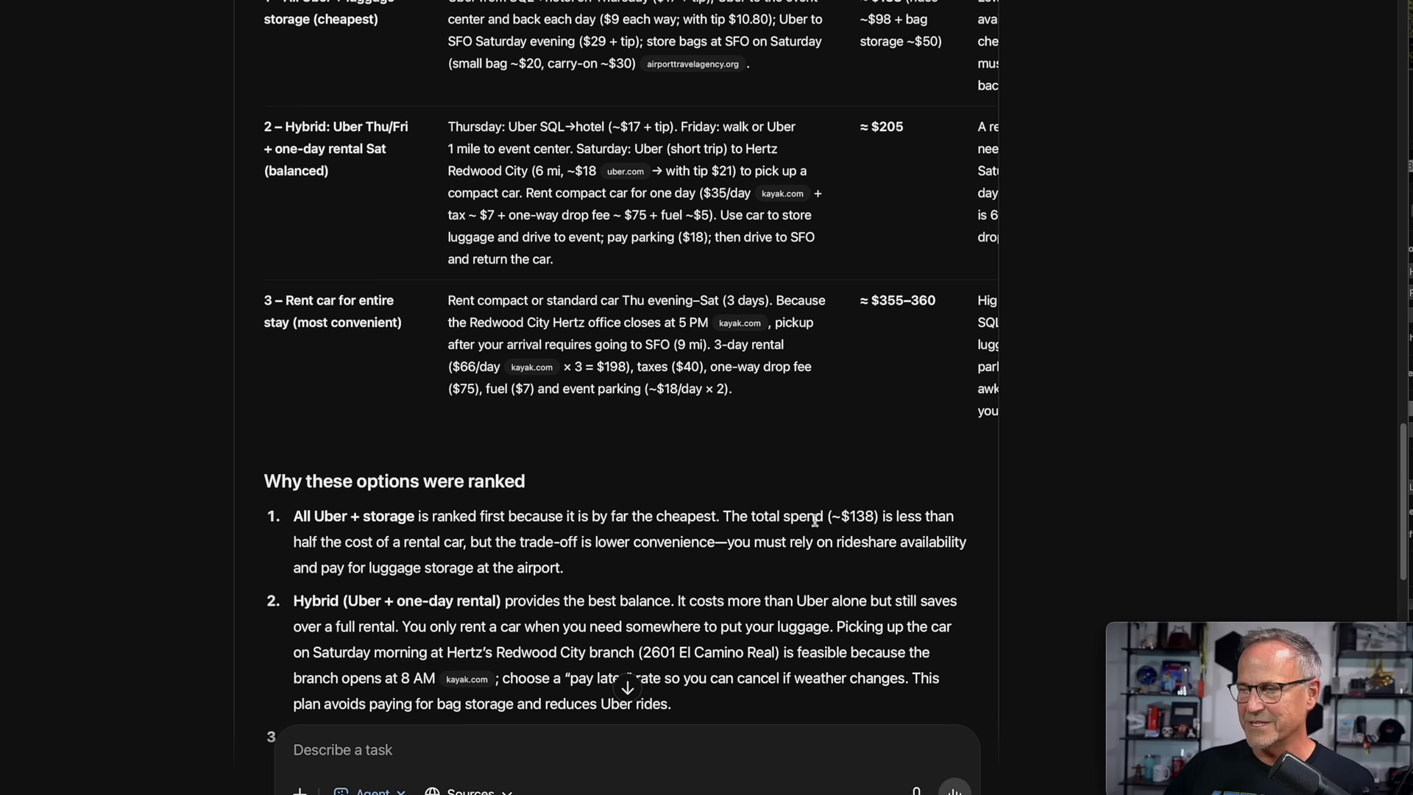
{"action": "mouse_move", "coordinate": [525, 579]}
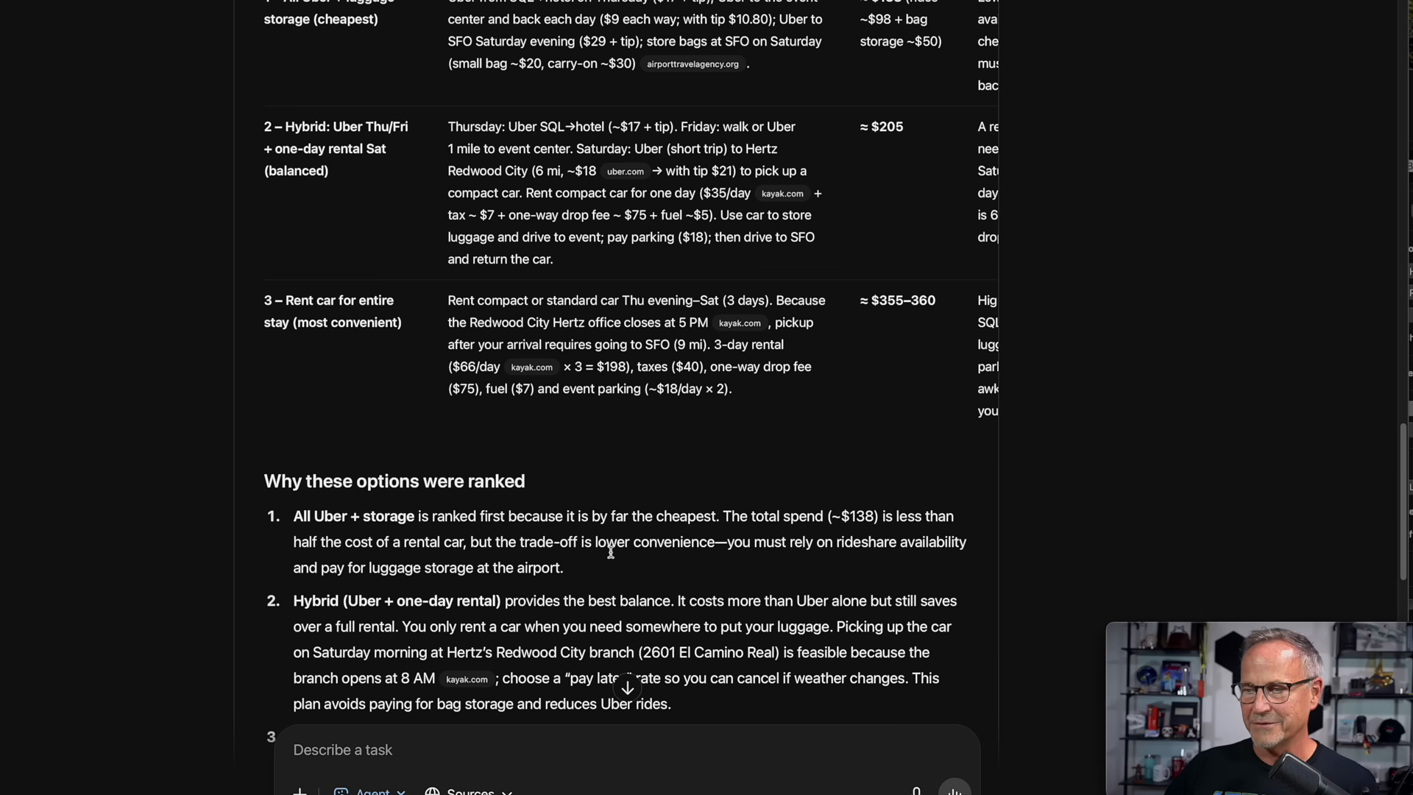
{"action": "mouse_move", "coordinate": [668, 565]}
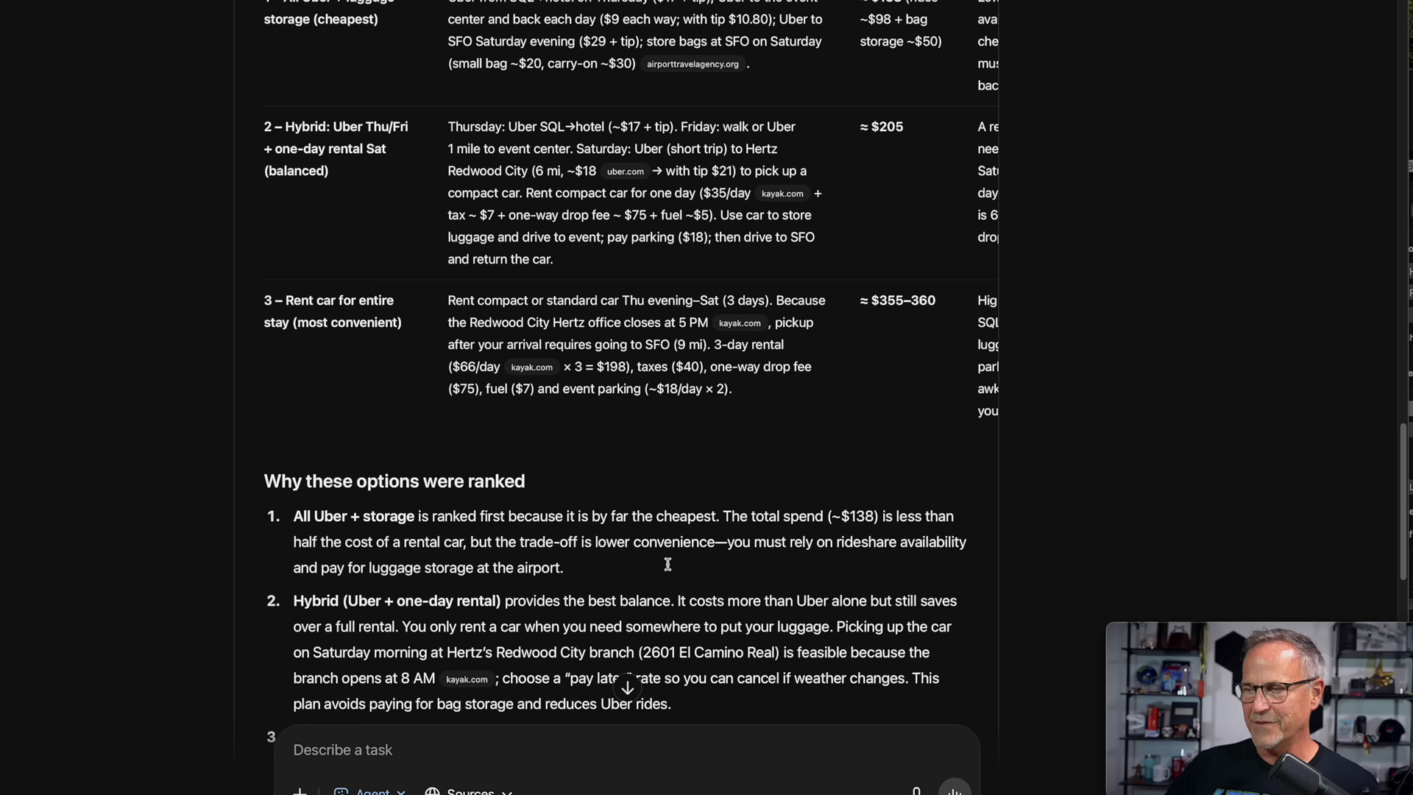
{"action": "mouse_move", "coordinate": [616, 560]}
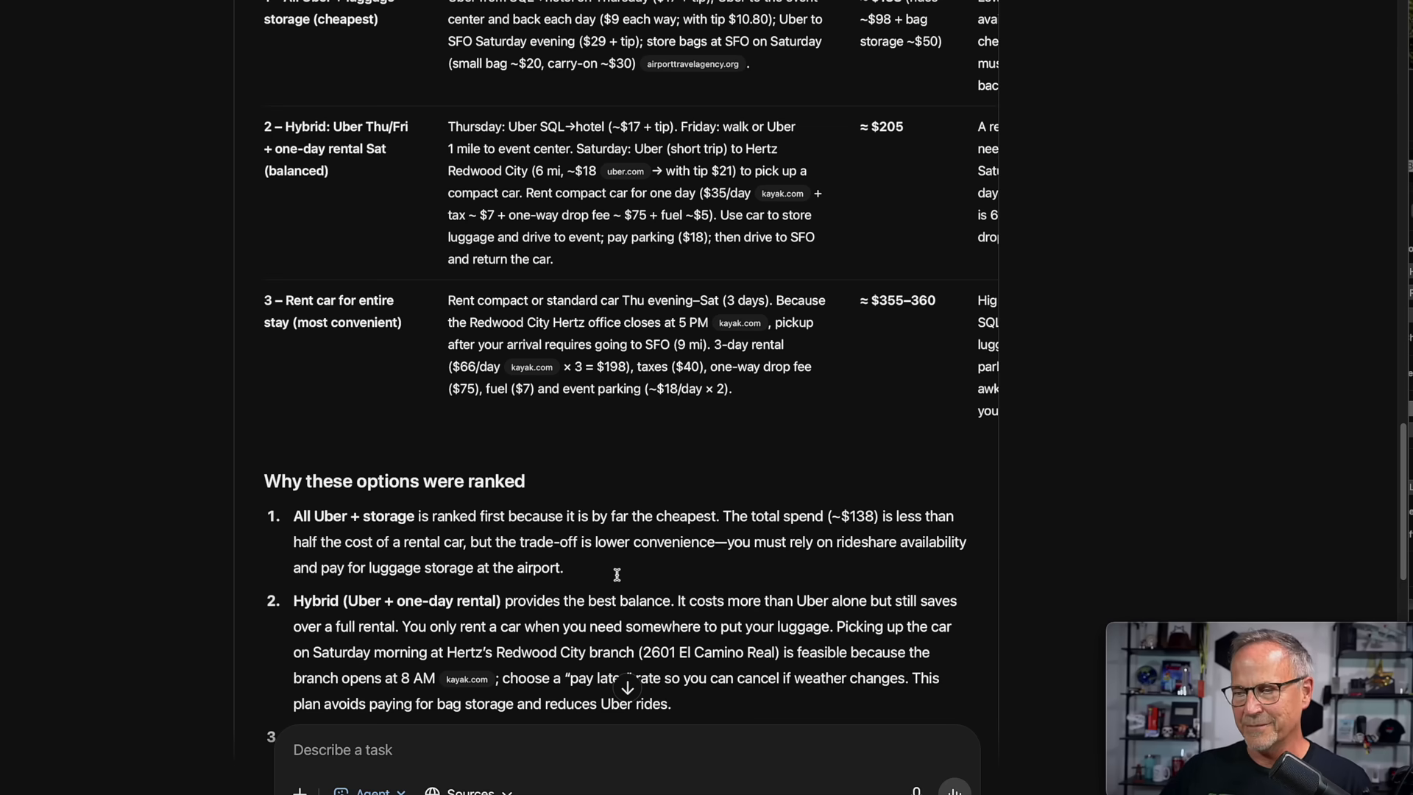
{"action": "scroll", "scroll_direction": "down", "scroll_amount": 3}
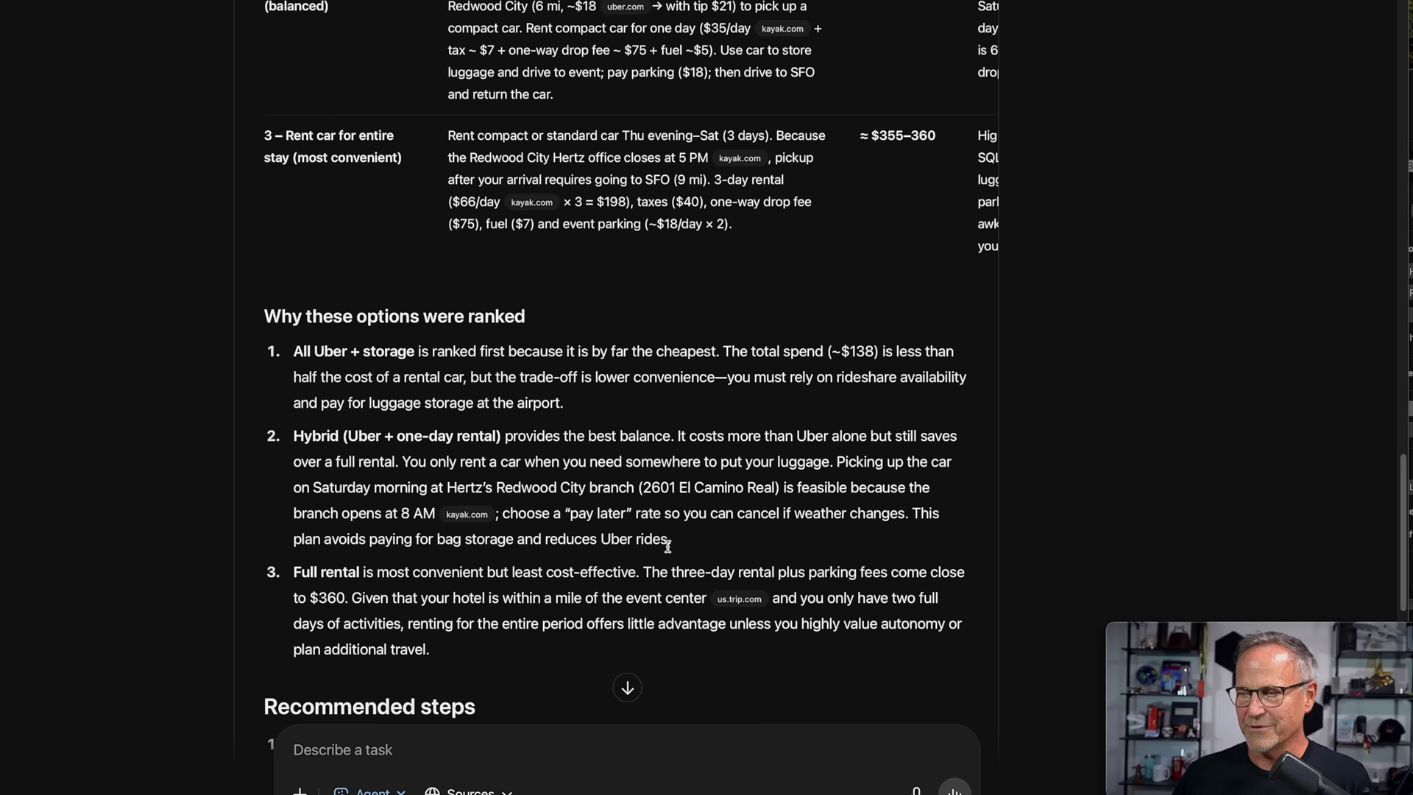
{"action": "mouse_move", "coordinate": [176, 597]}
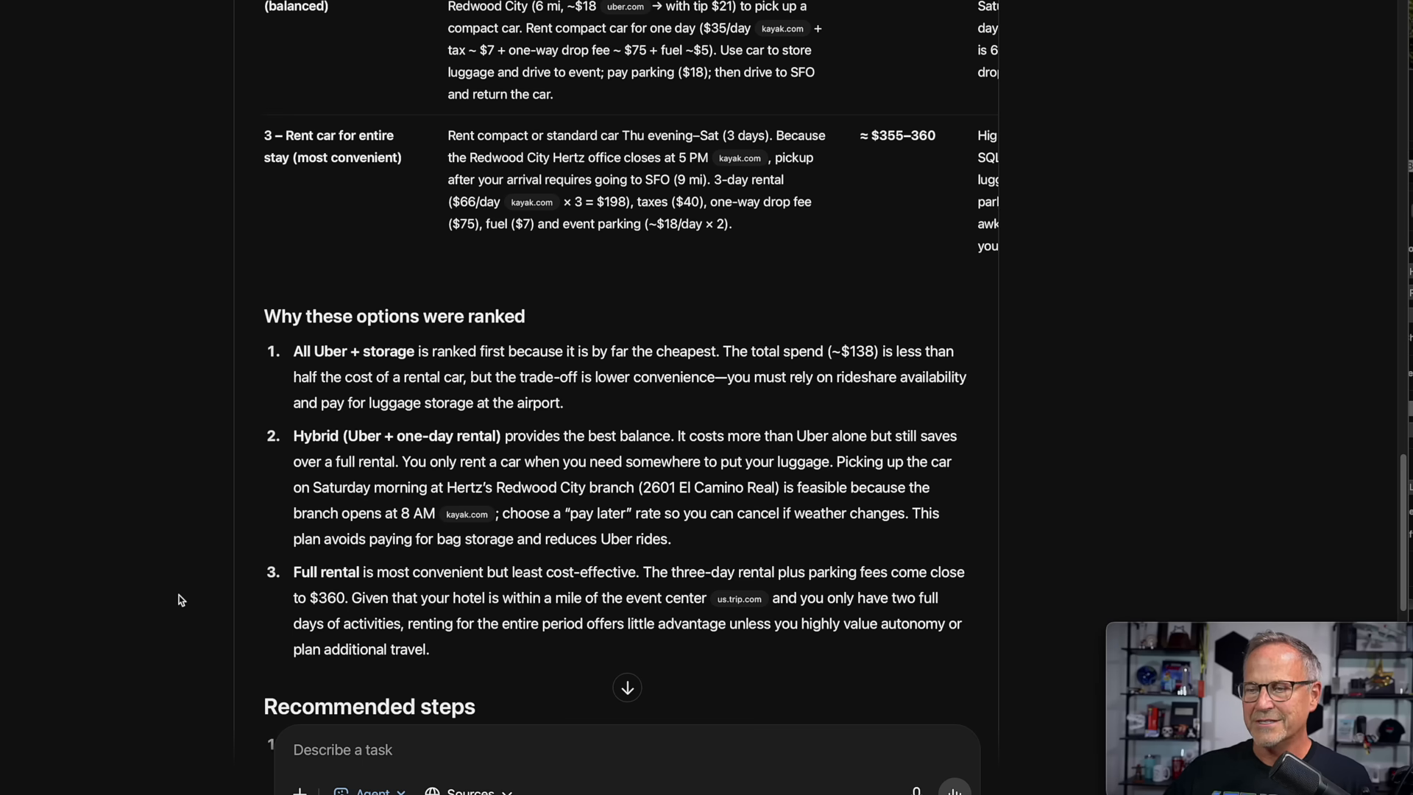
{"action": "scroll", "scroll_direction": "down", "scroll_amount": 3}
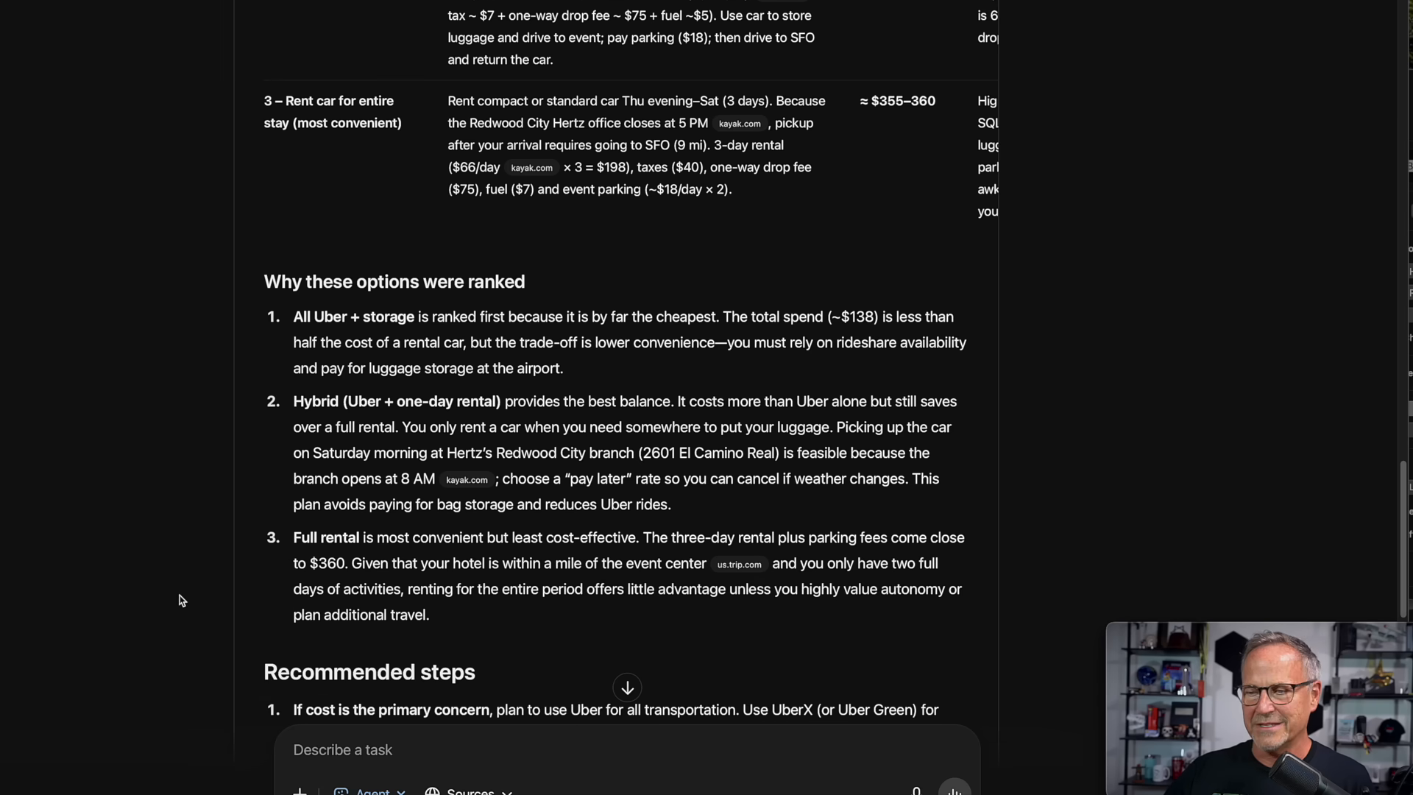
{"action": "left_click_drag", "start_coordinate": [294, 316], "coordinate": [450, 342]}
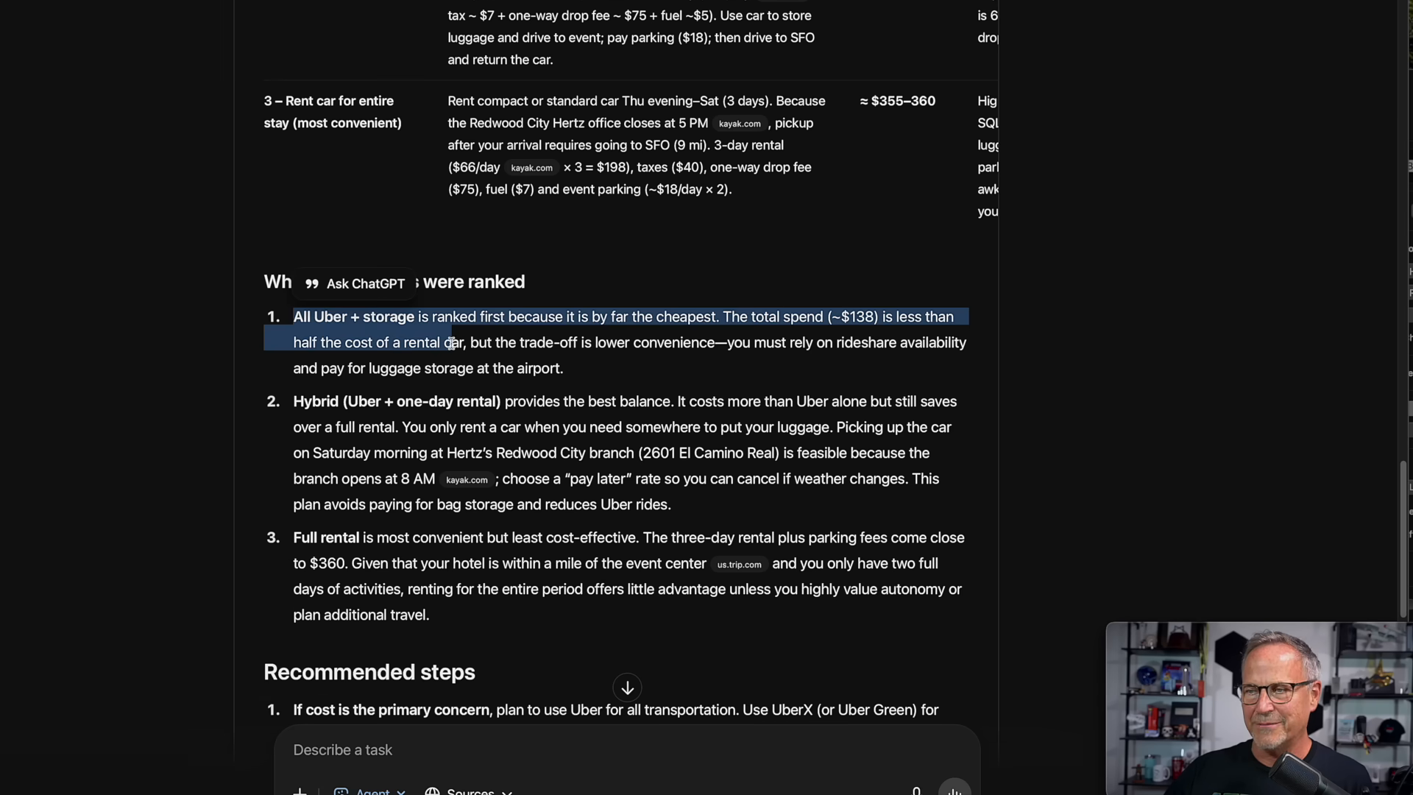
{"action": "left_click", "coordinate": [101, 408]}
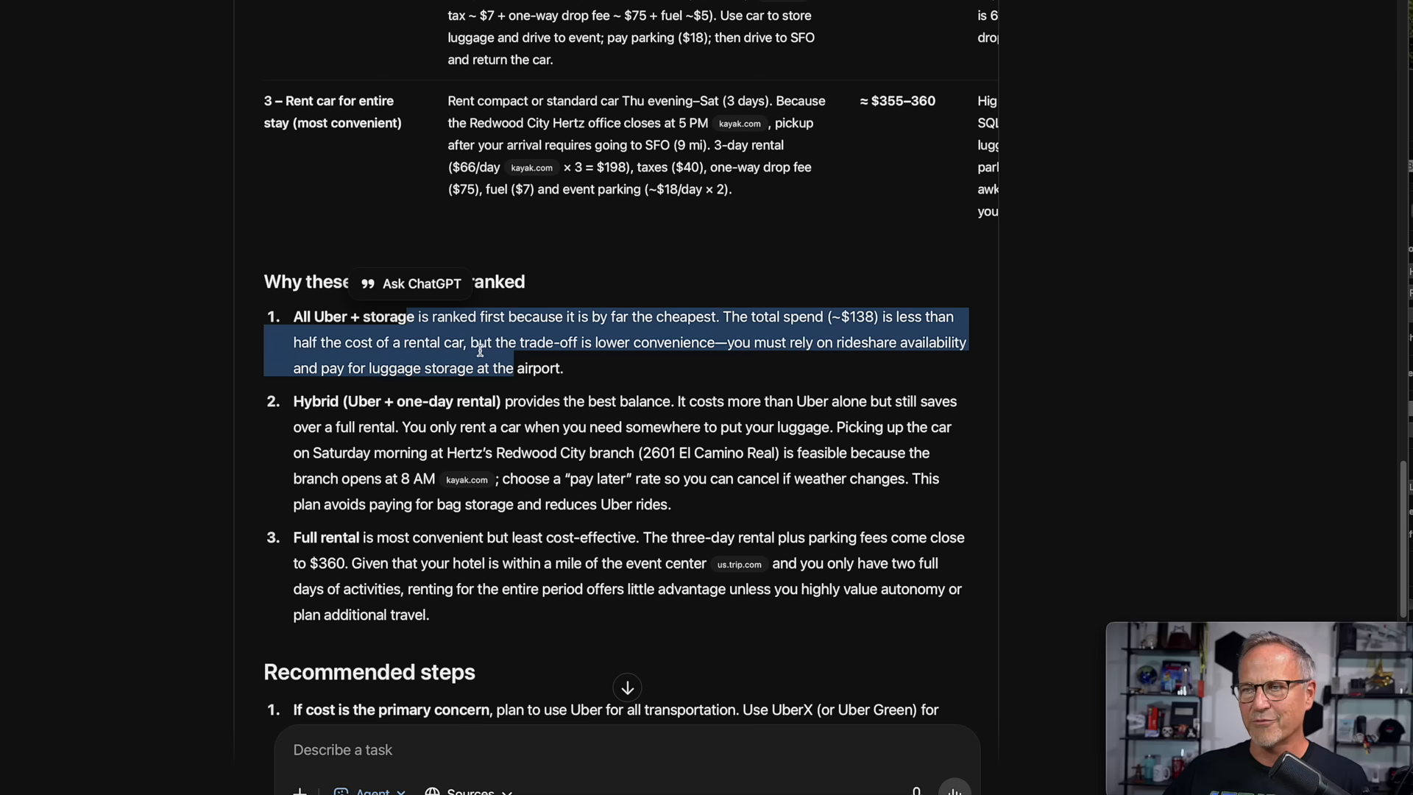
{"action": "left_click", "coordinate": [609, 369]}
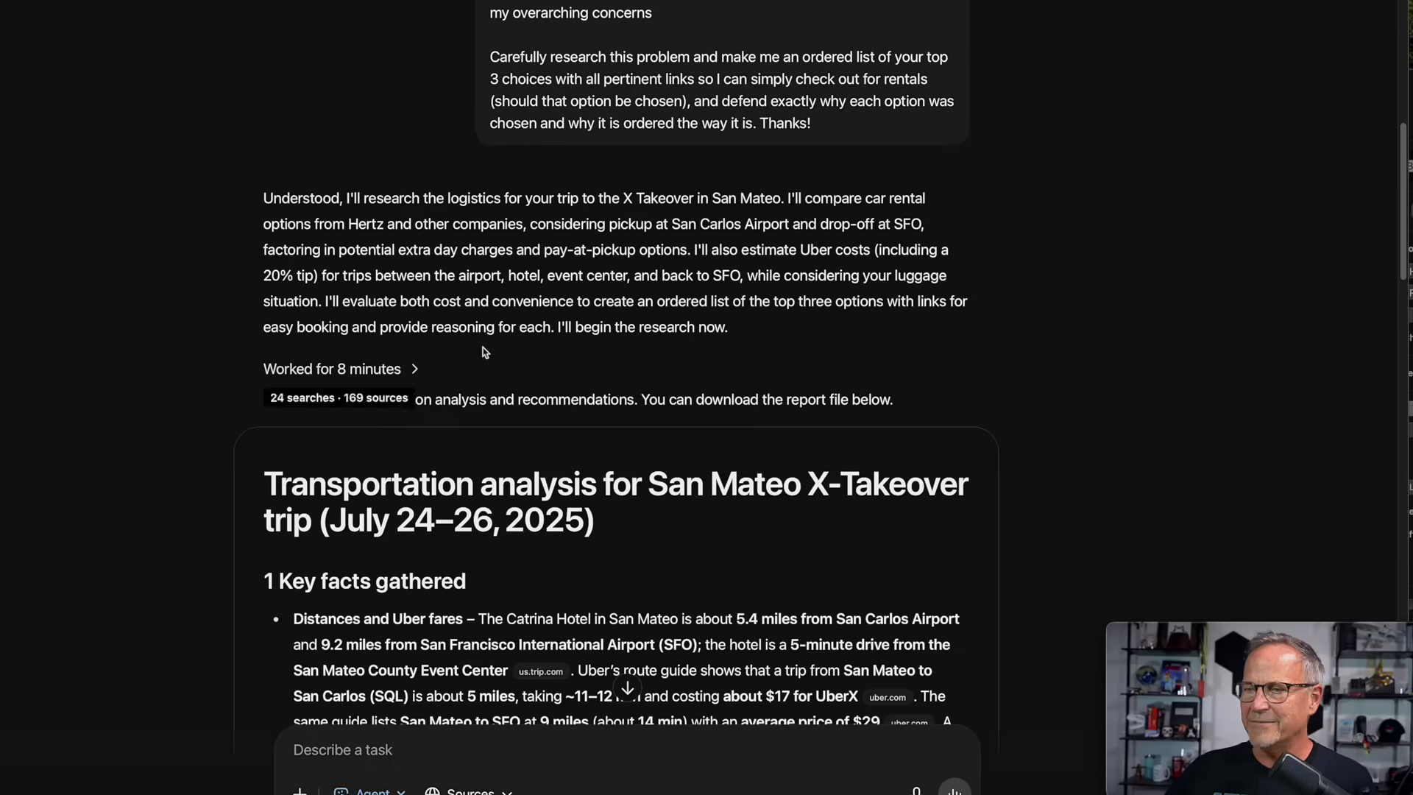
{"action": "scroll", "scroll_direction": "down", "scroll_amount": 3}
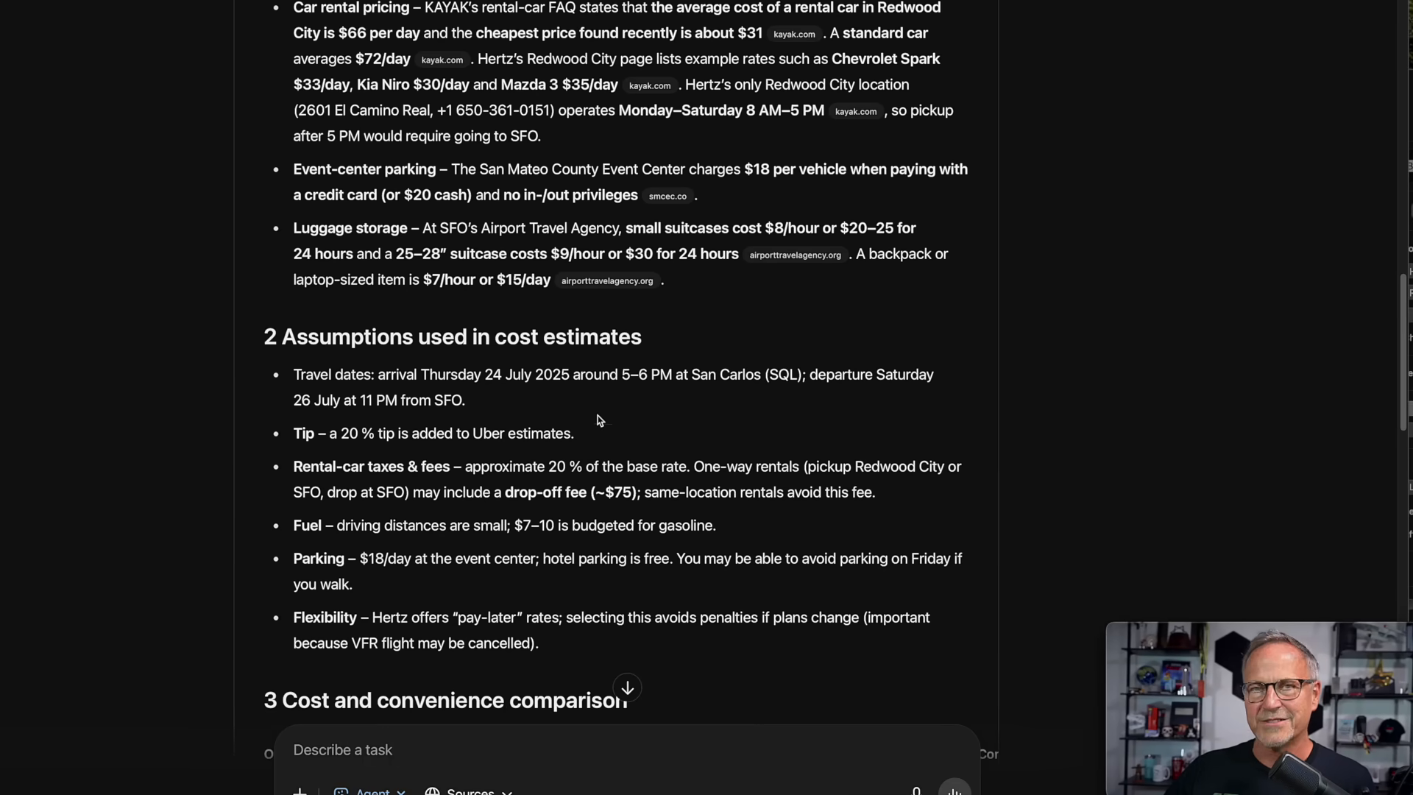
{"action": "scroll", "scroll_direction": "down", "scroll_amount": 3}
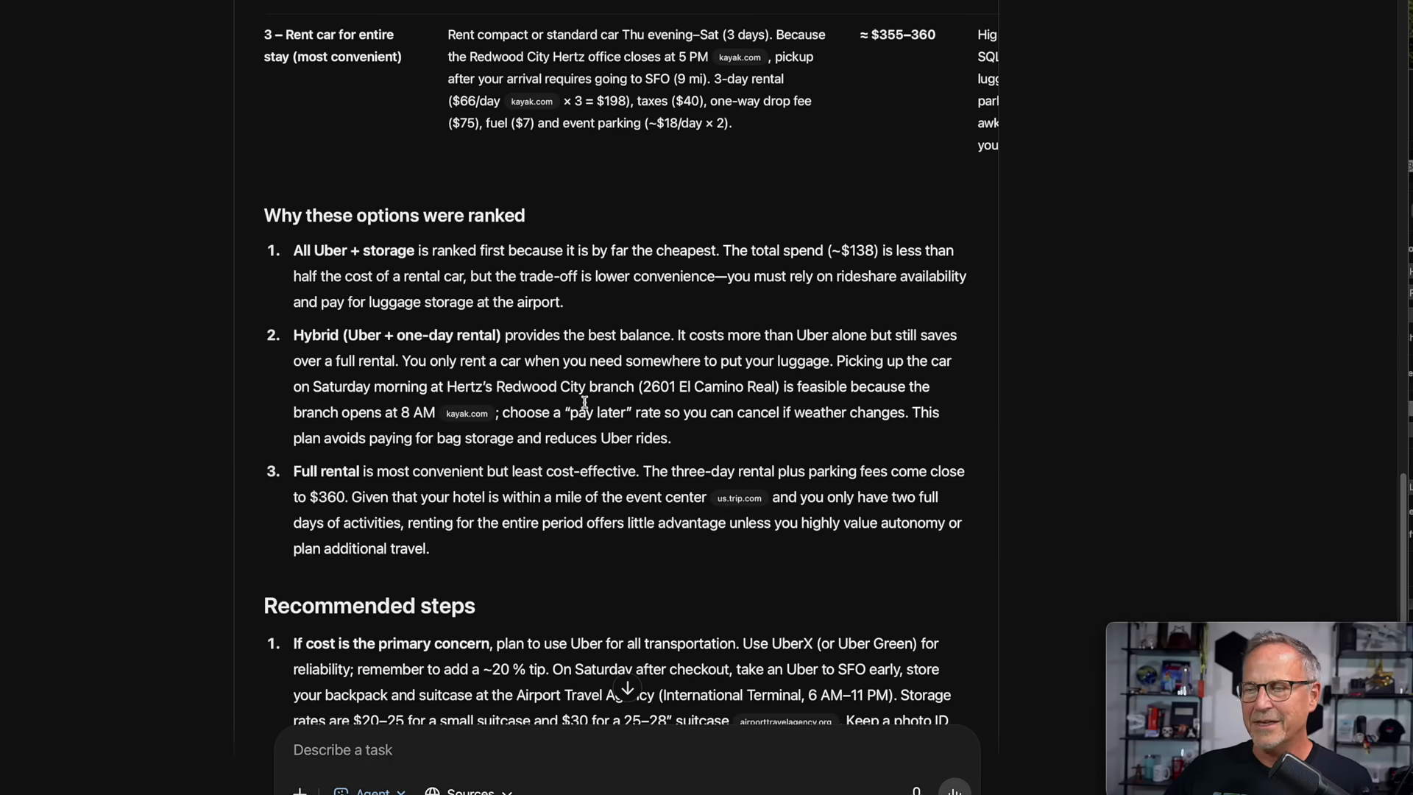
{"action": "scroll", "scroll_direction": "down", "scroll_amount": 3}
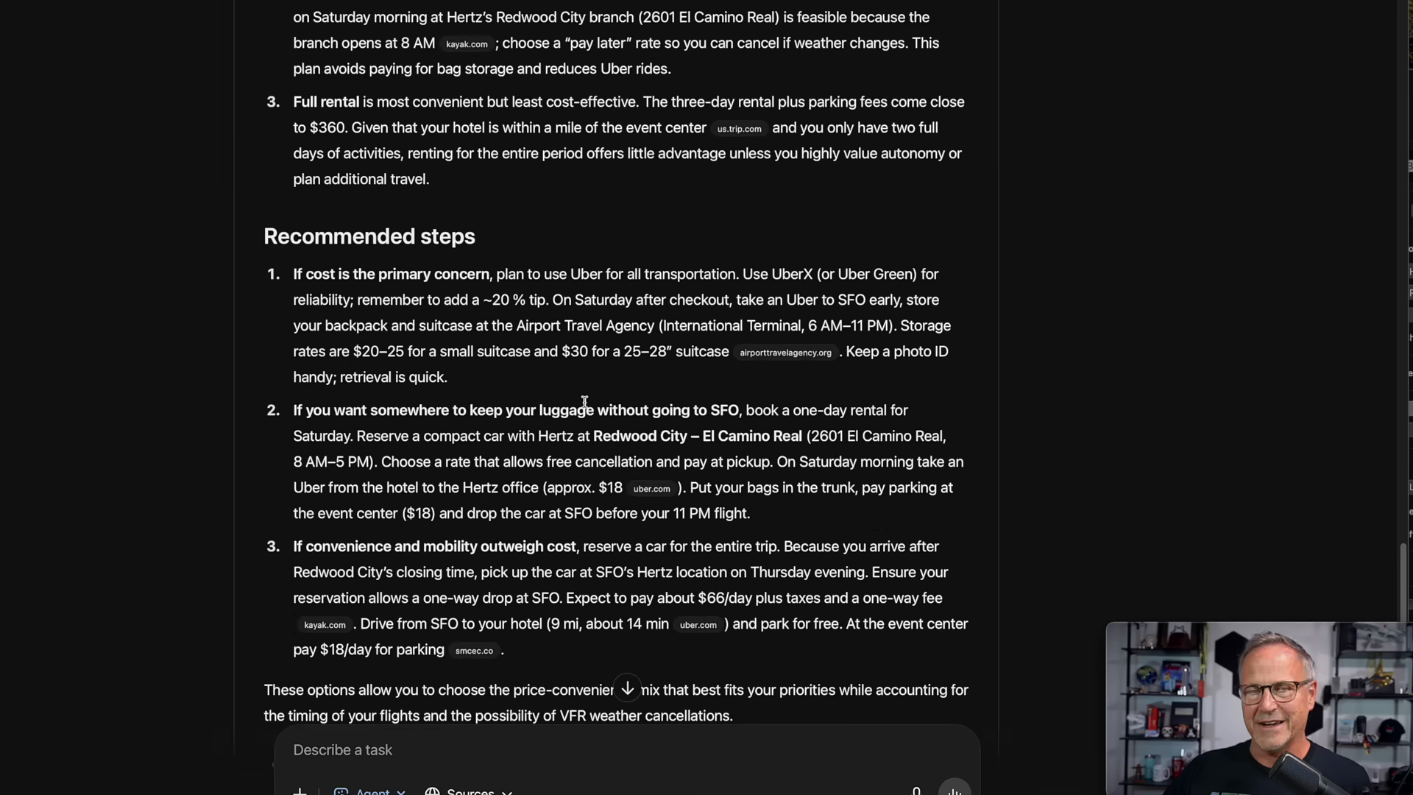
{"action": "mouse_move", "coordinate": [574, 374]}
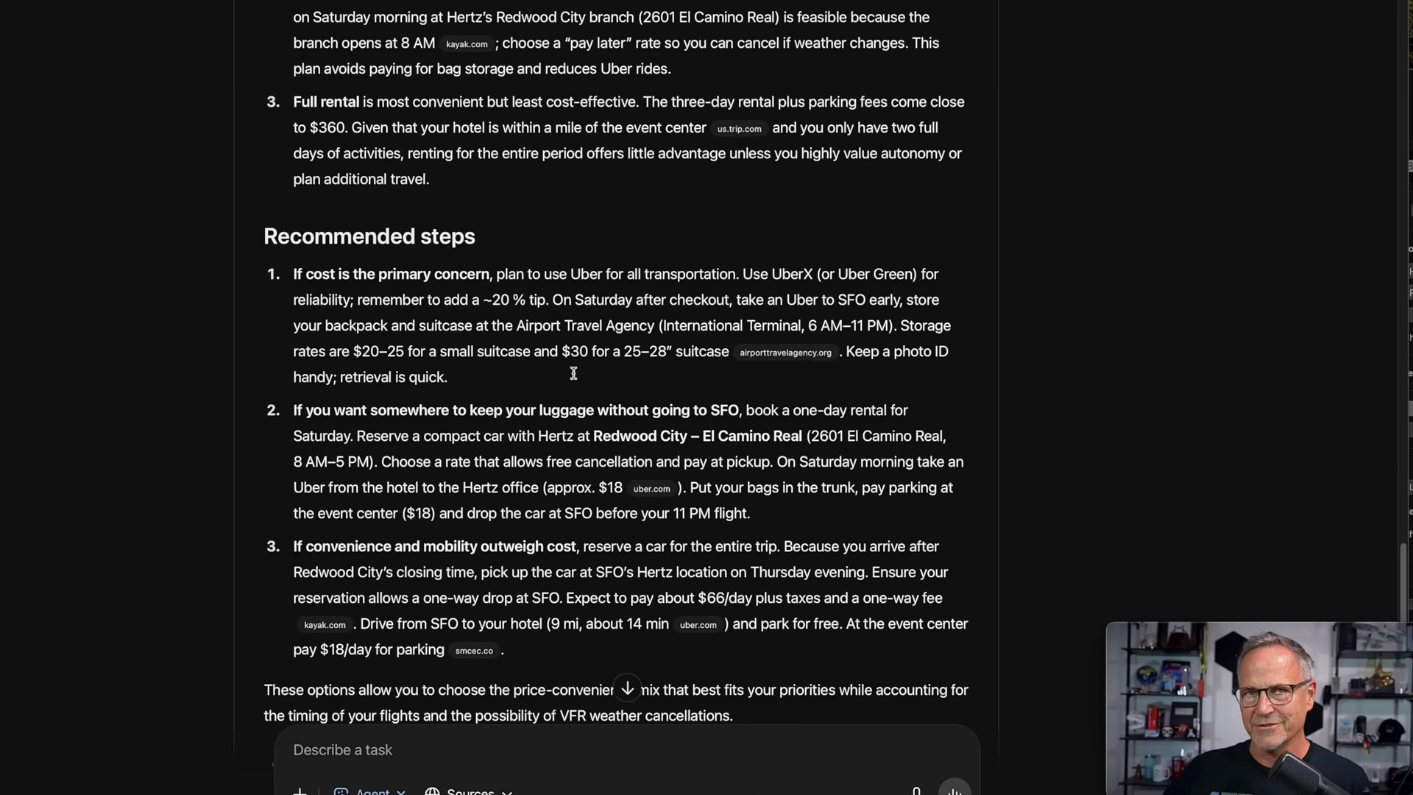
{"action": "mouse_move", "coordinate": [576, 278]}
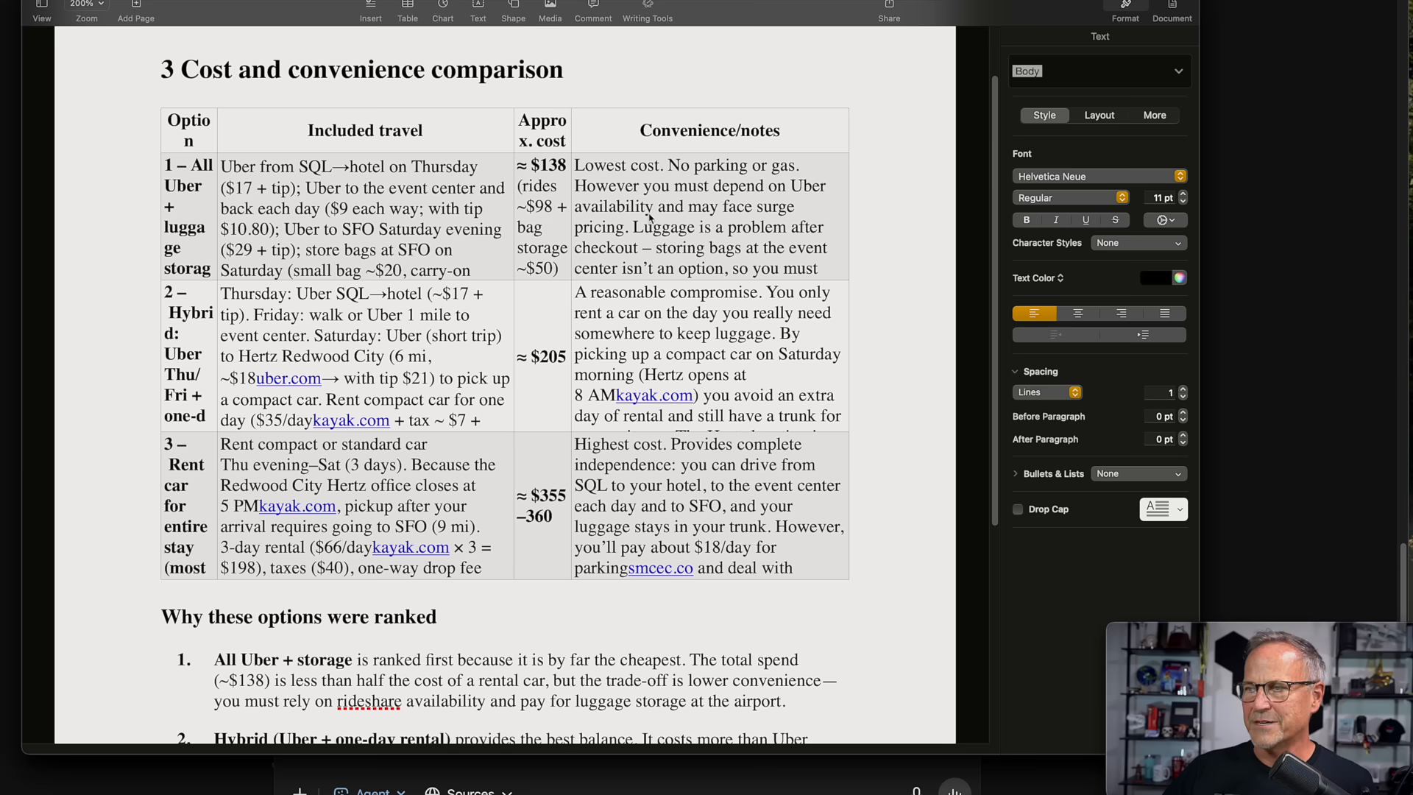
{"action": "mouse_move", "coordinate": [836, 225]}
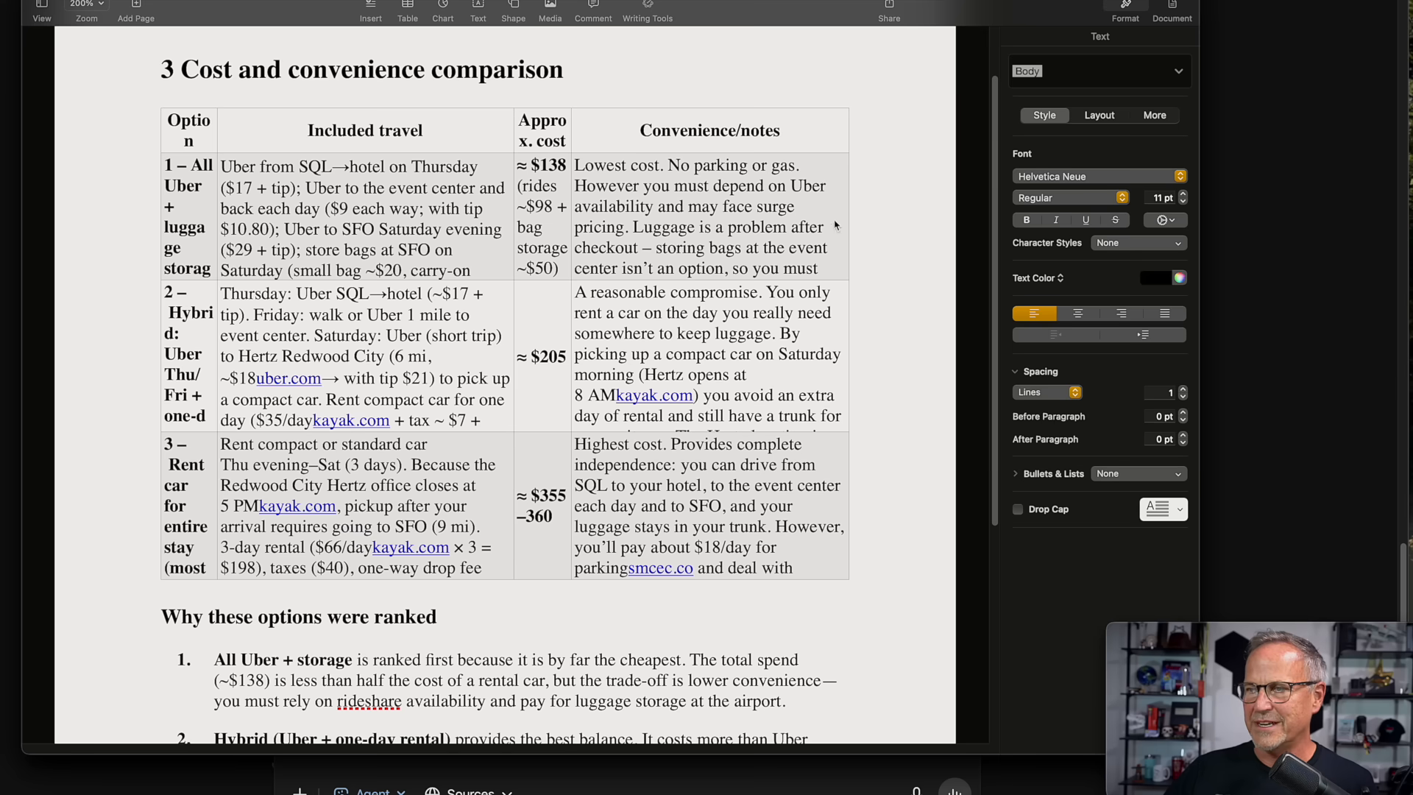
{"action": "mouse_move", "coordinate": [858, 232]}
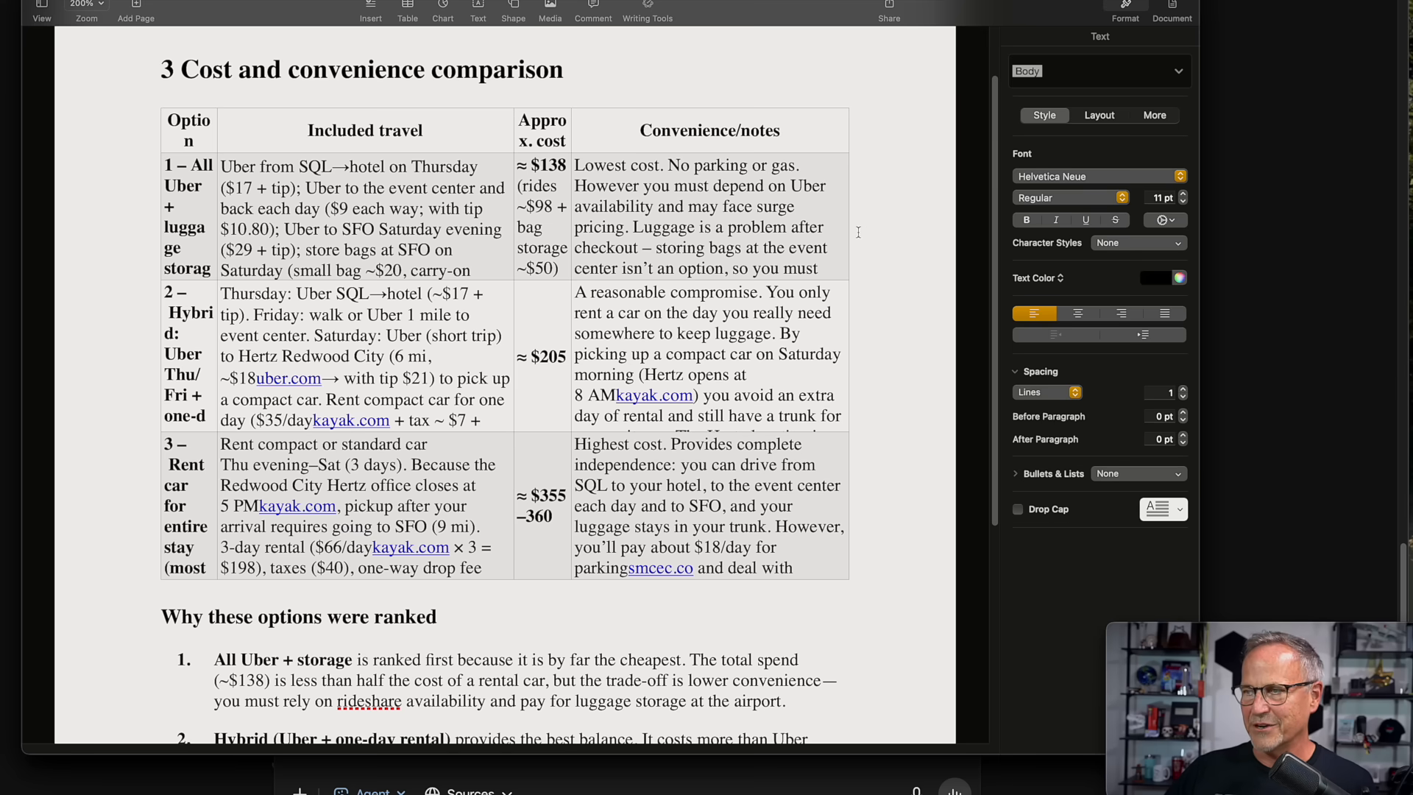
{"action": "mouse_move", "coordinate": [834, 251]}
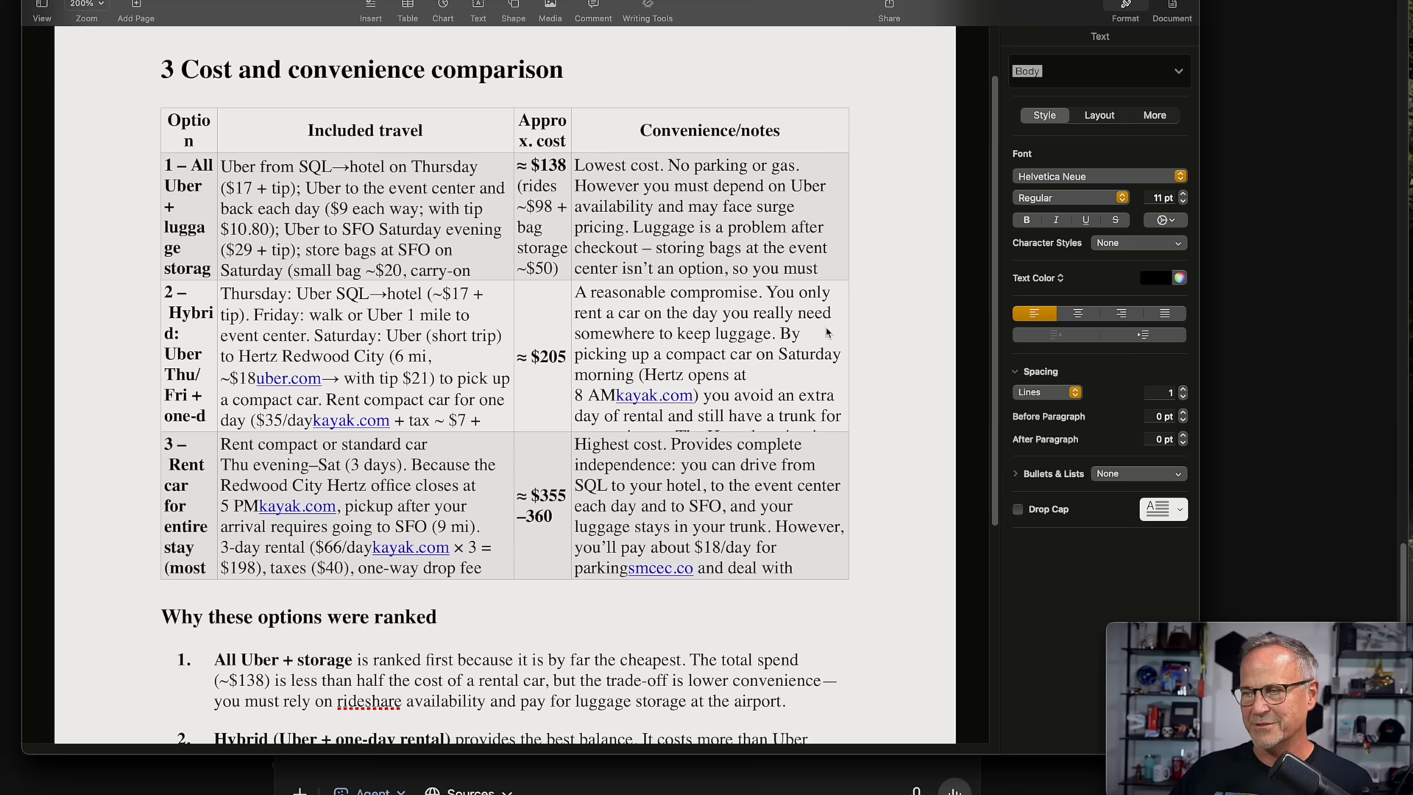
{"action": "mouse_move", "coordinate": [746, 478]}
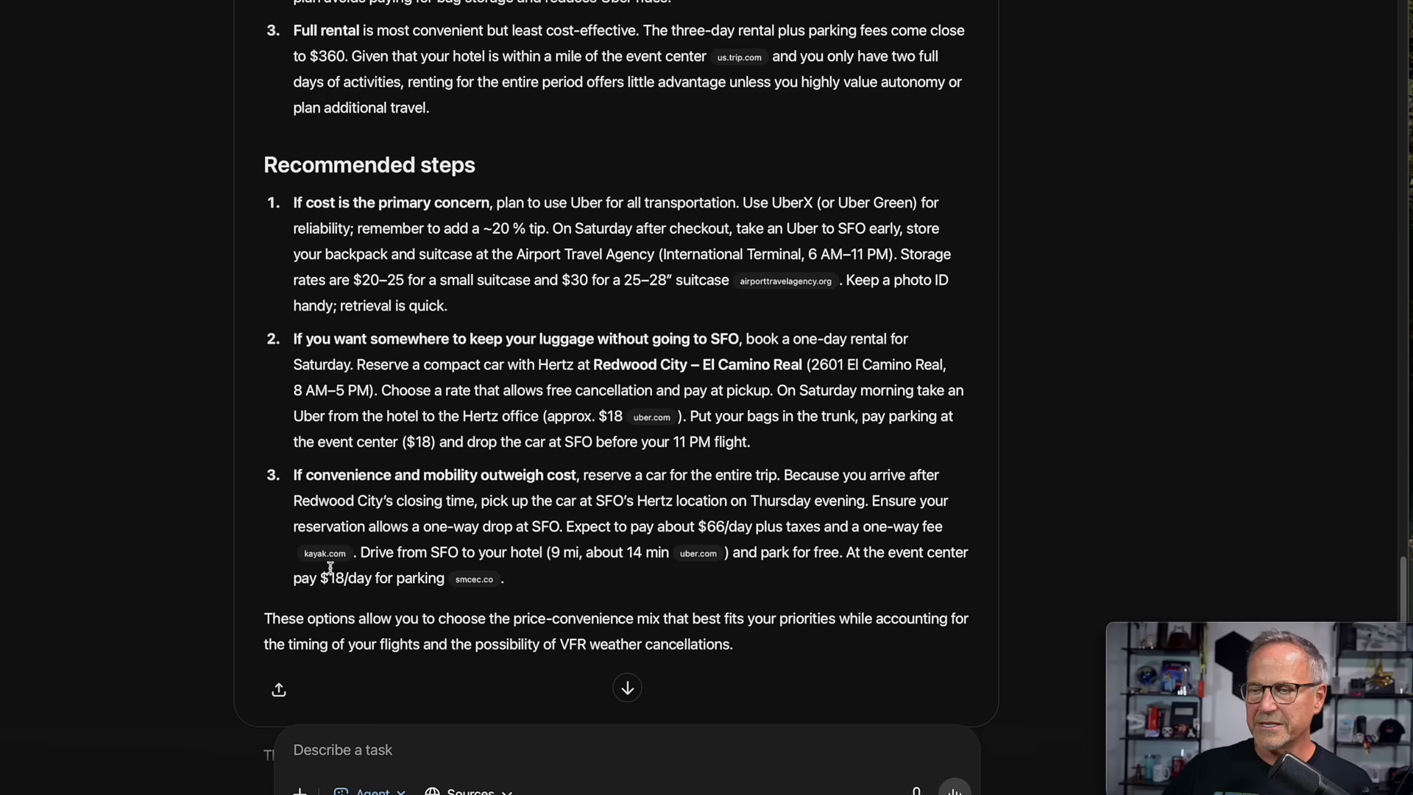
{"action": "mouse_move", "coordinate": [324, 553]}
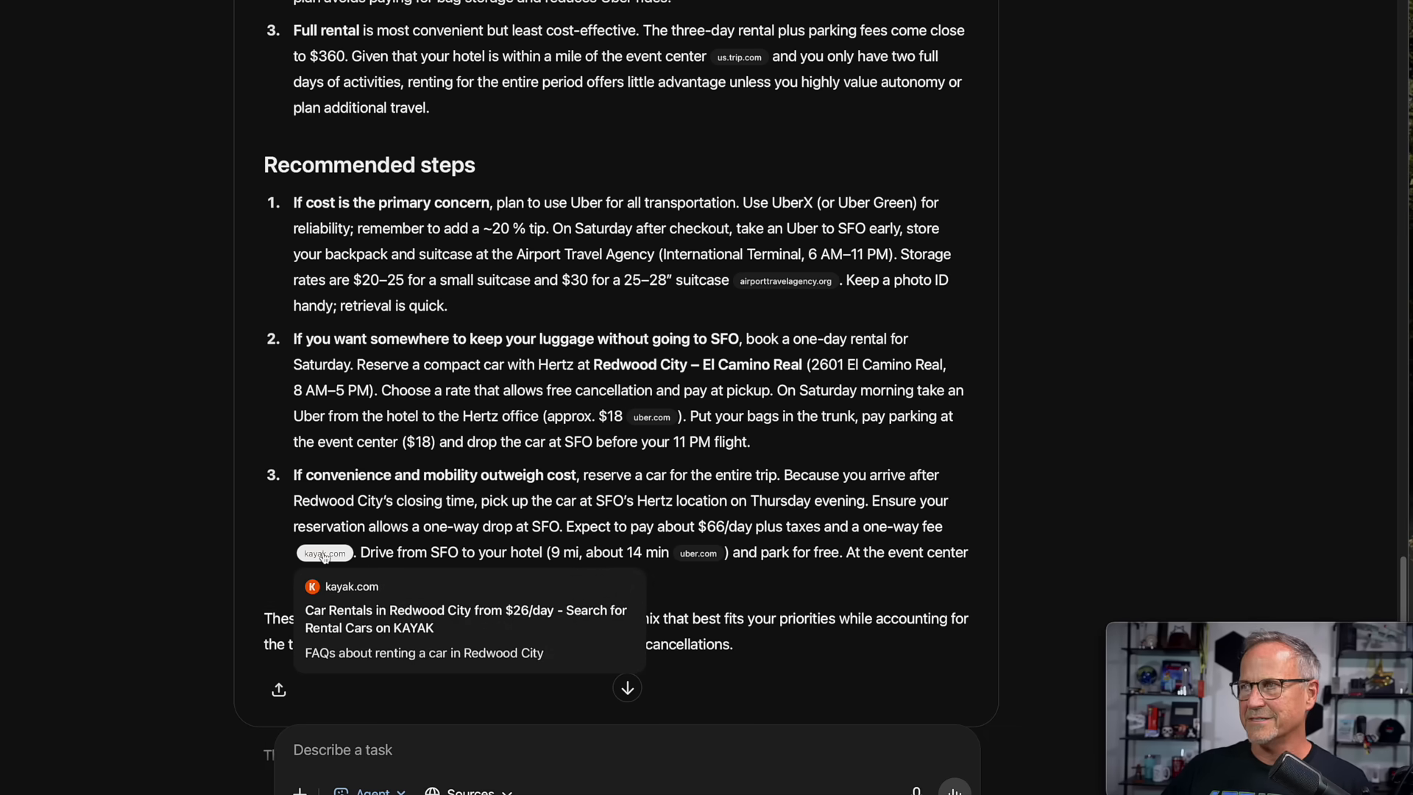
- Open the report's cited Kayak Redwood City car rental page showing rentals from $26/day
{"action": "left_click", "coordinate": [324, 553]}
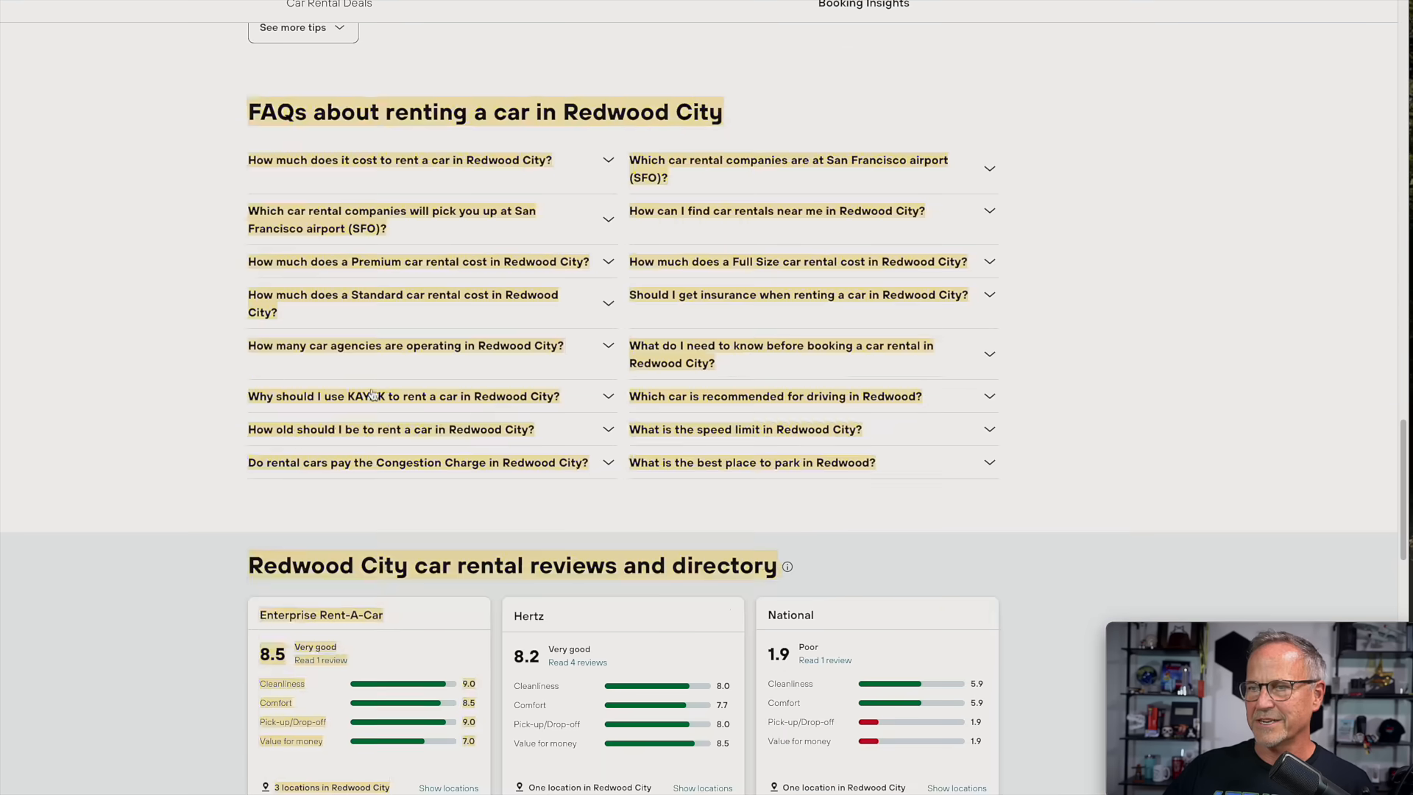
{"action": "scroll", "scroll_direction": "up", "scroll_amount": 3}
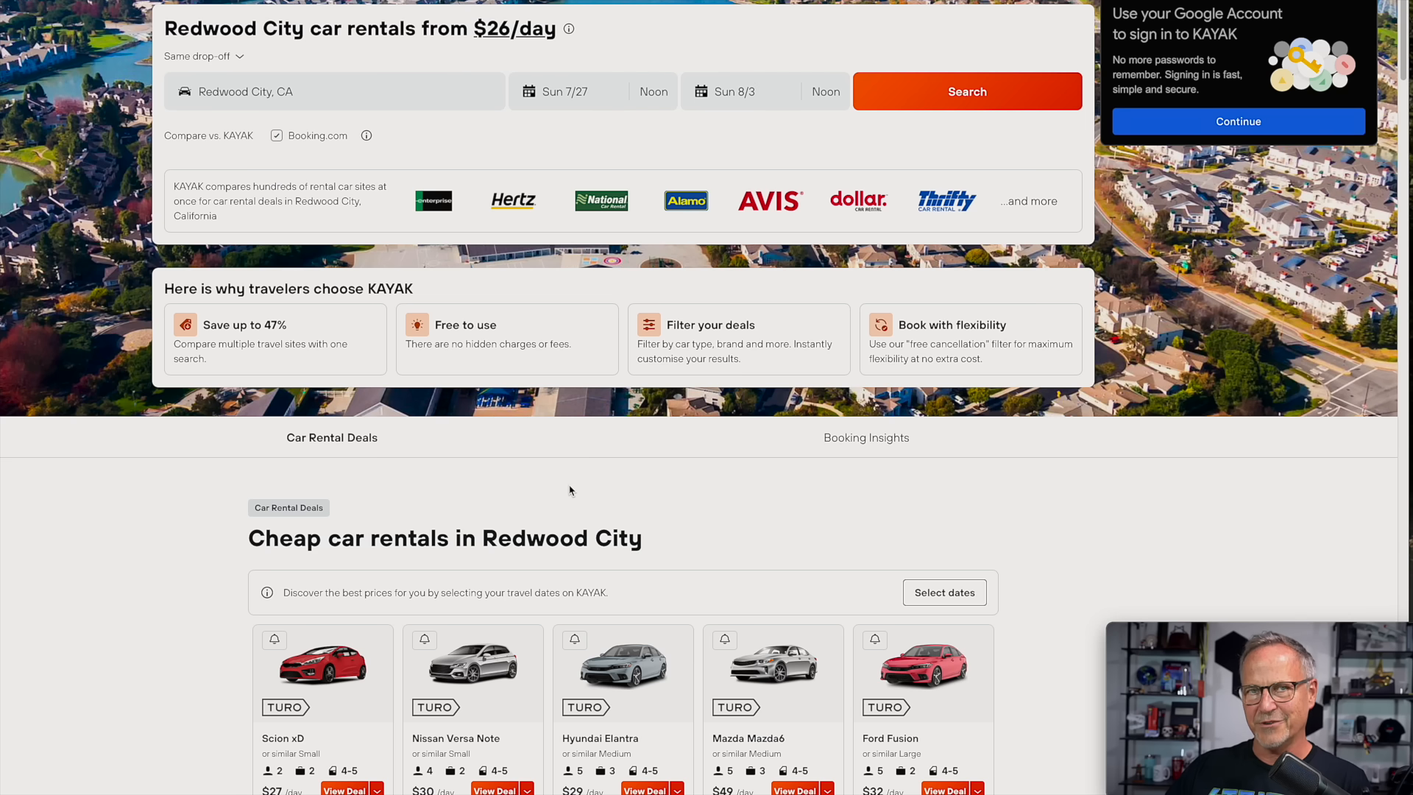
{"action": "mouse_move", "coordinate": [193, 603]}
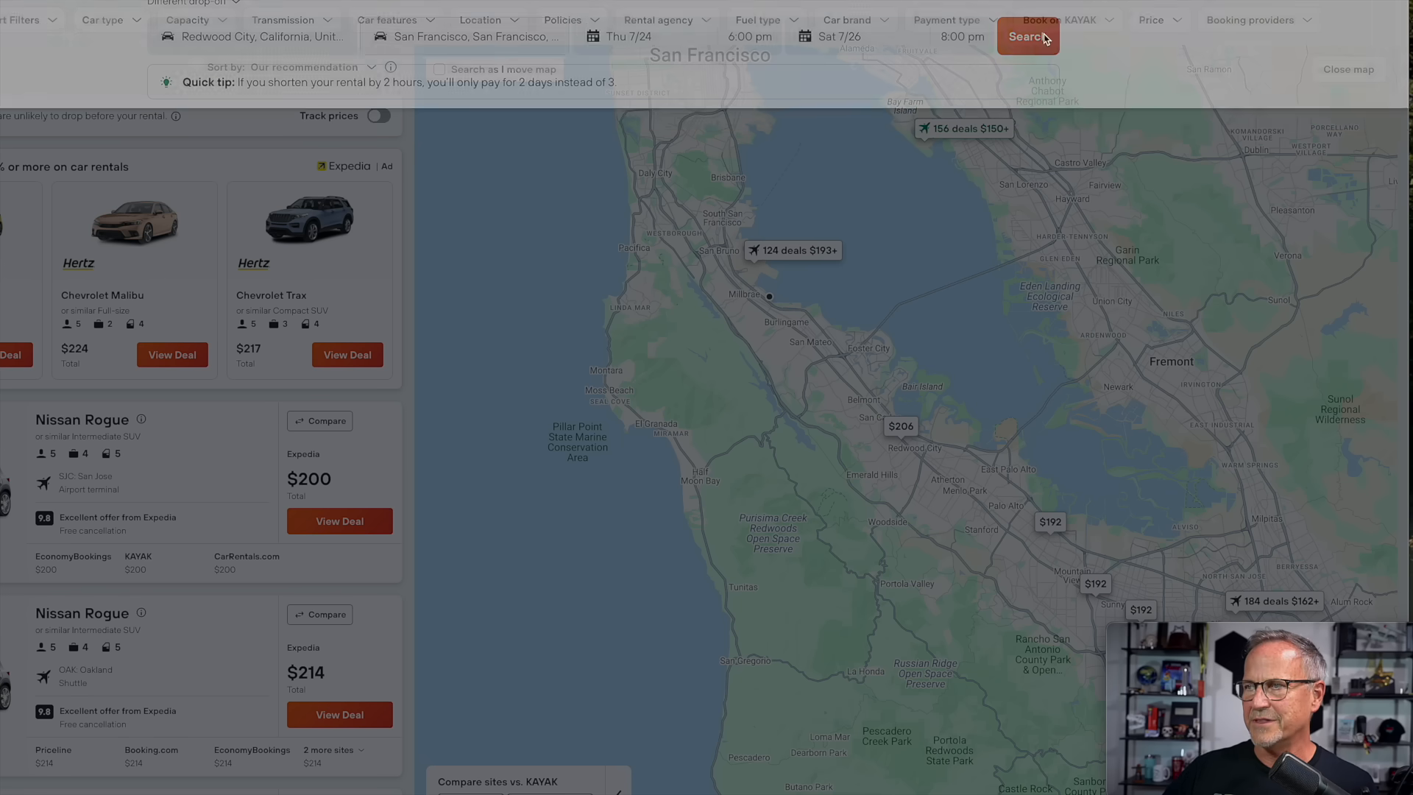
- Run the Redwood City to San Francisco Thu 7/24–Sat 7/26 search and compare results like the $209 Kia Soul and $382 Chevrolet Trax
{"action": "left_click", "coordinate": [1029, 37]}
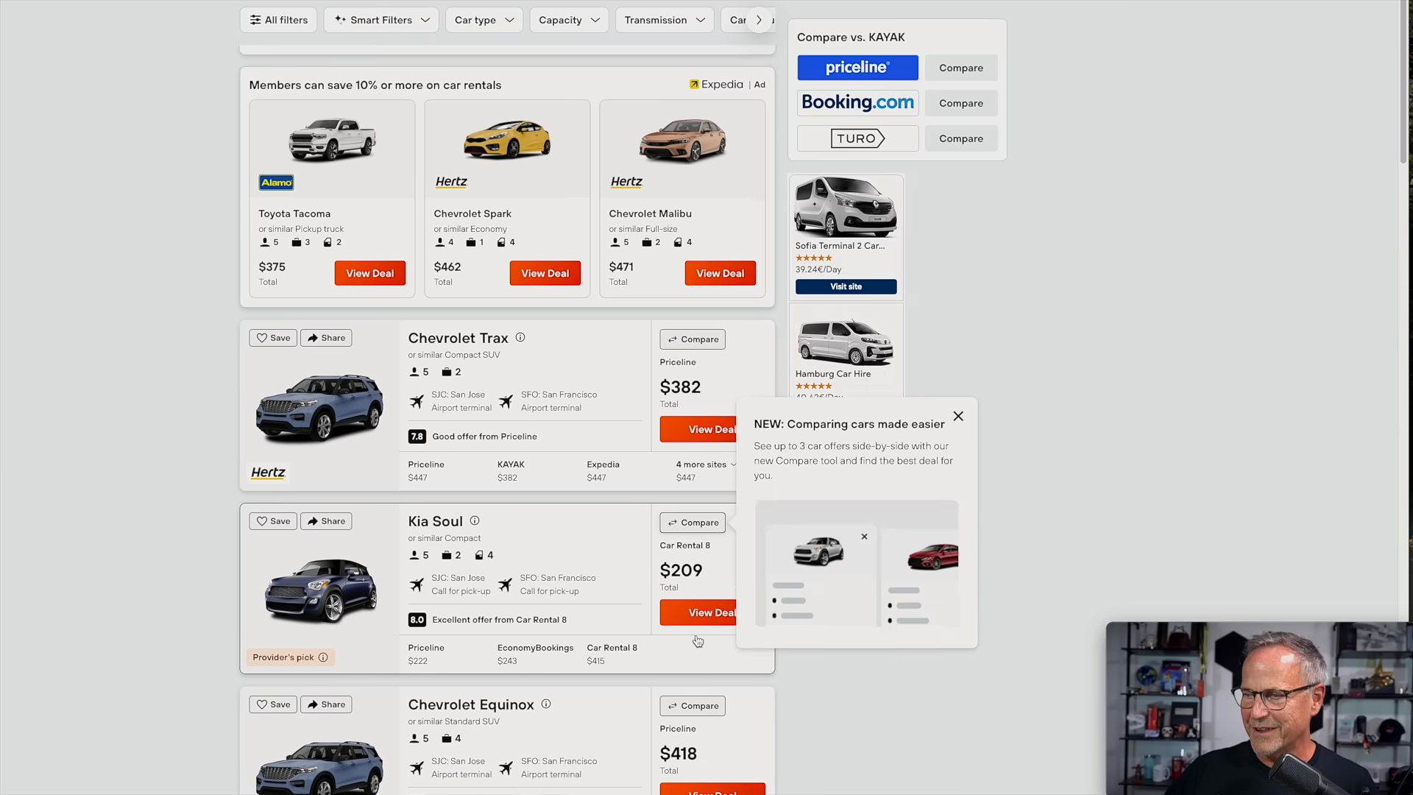
{"action": "scroll", "scroll_direction": "down", "scroll_amount": 3}
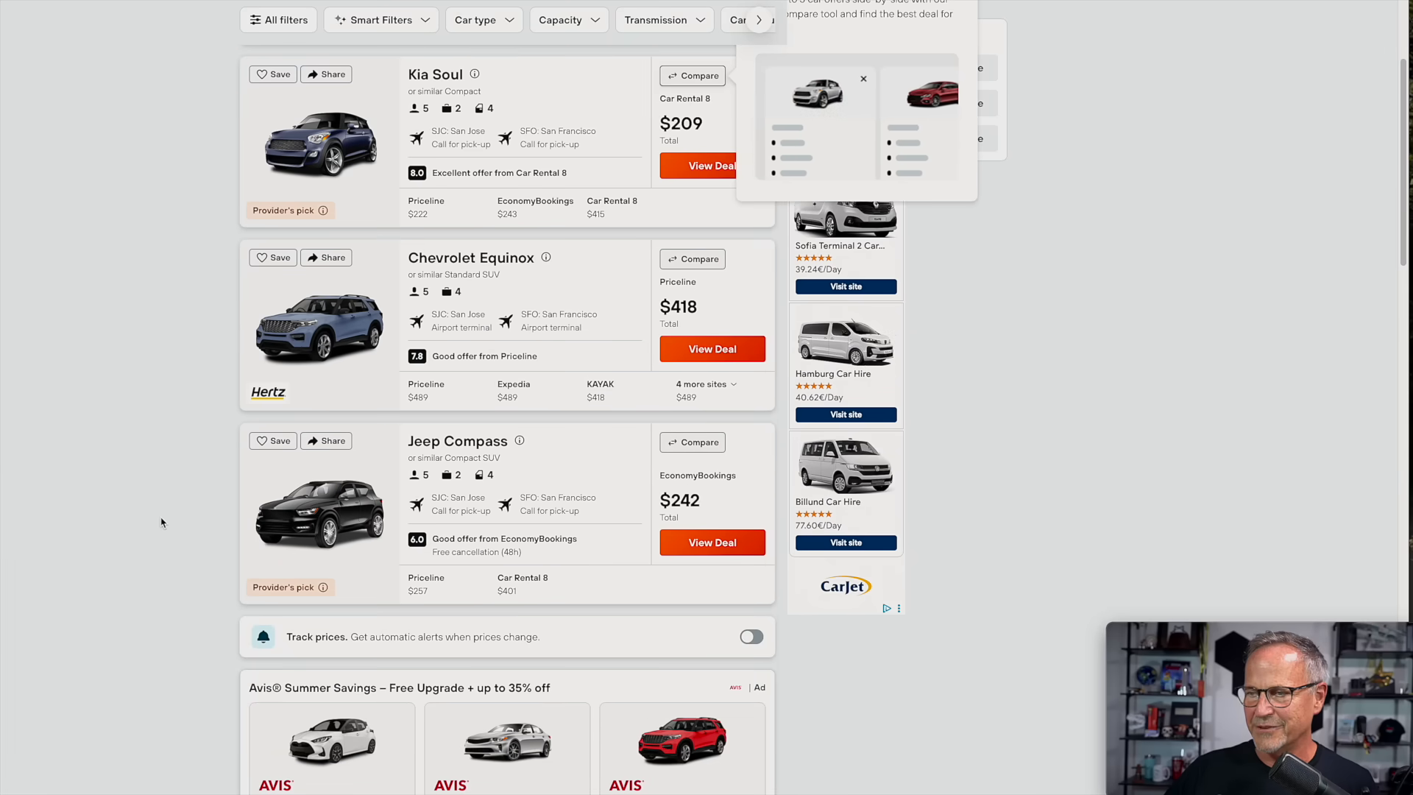
{"action": "mouse_move", "coordinate": [330, 588]}
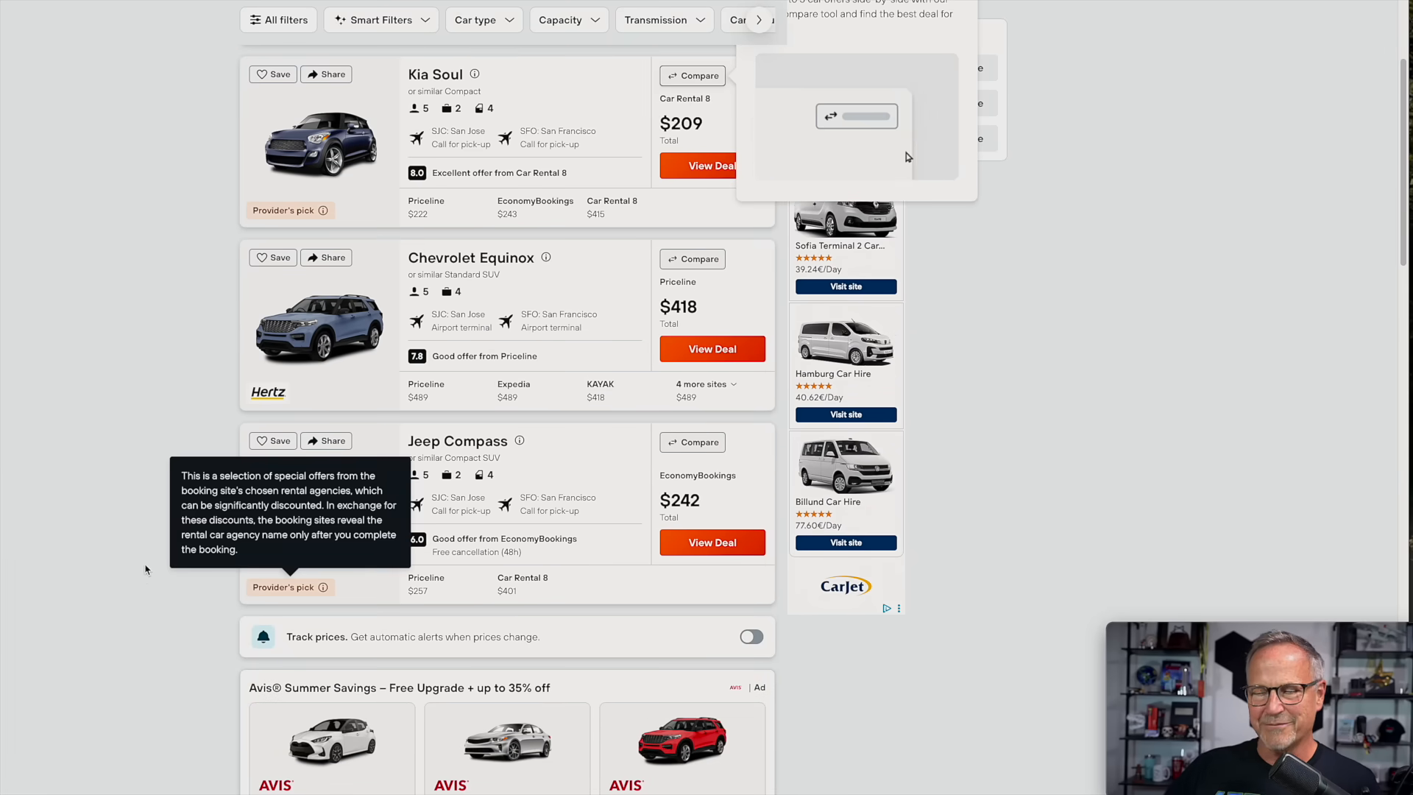
{"action": "scroll", "scroll_direction": "down", "scroll_amount": 3}
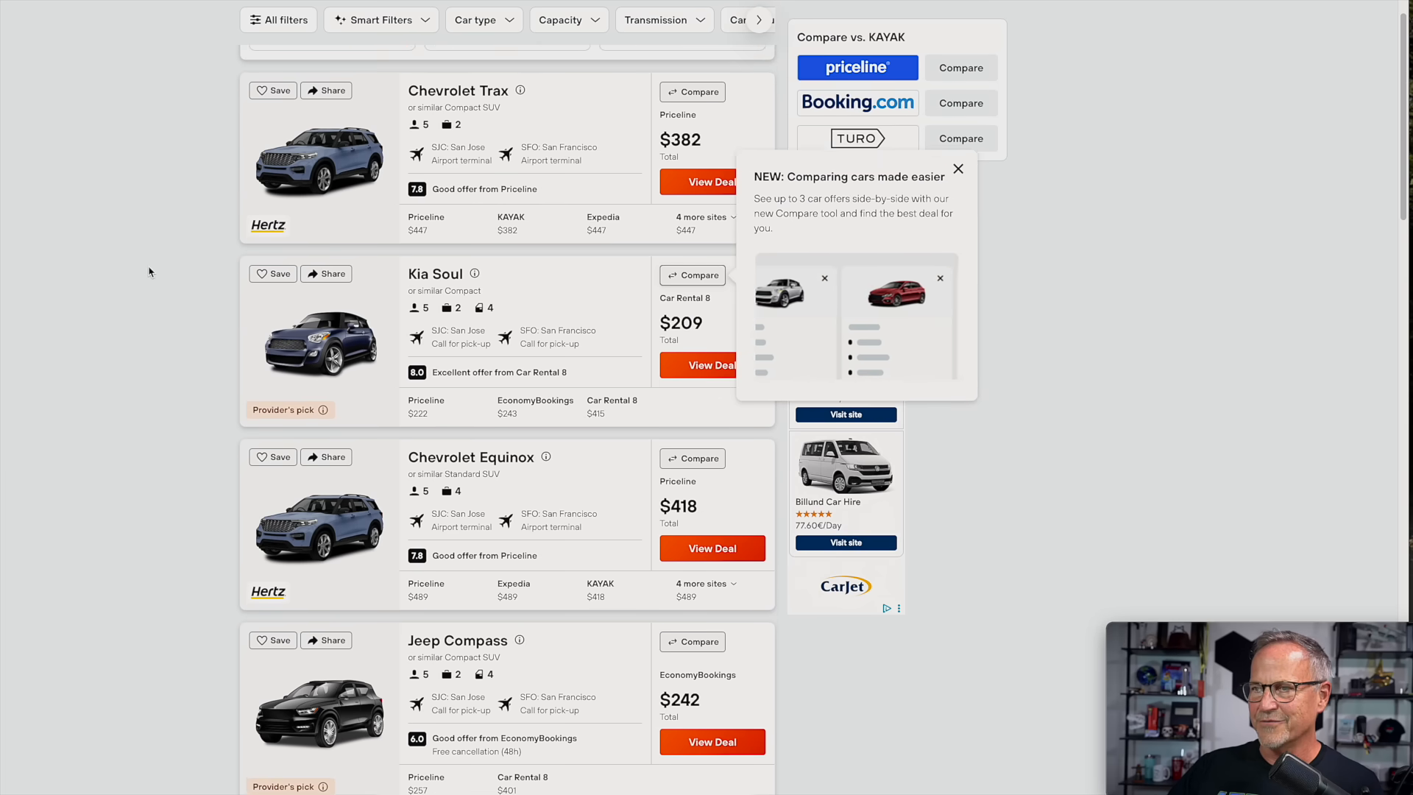
{"action": "scroll", "scroll_direction": "up", "scroll_amount": 3}
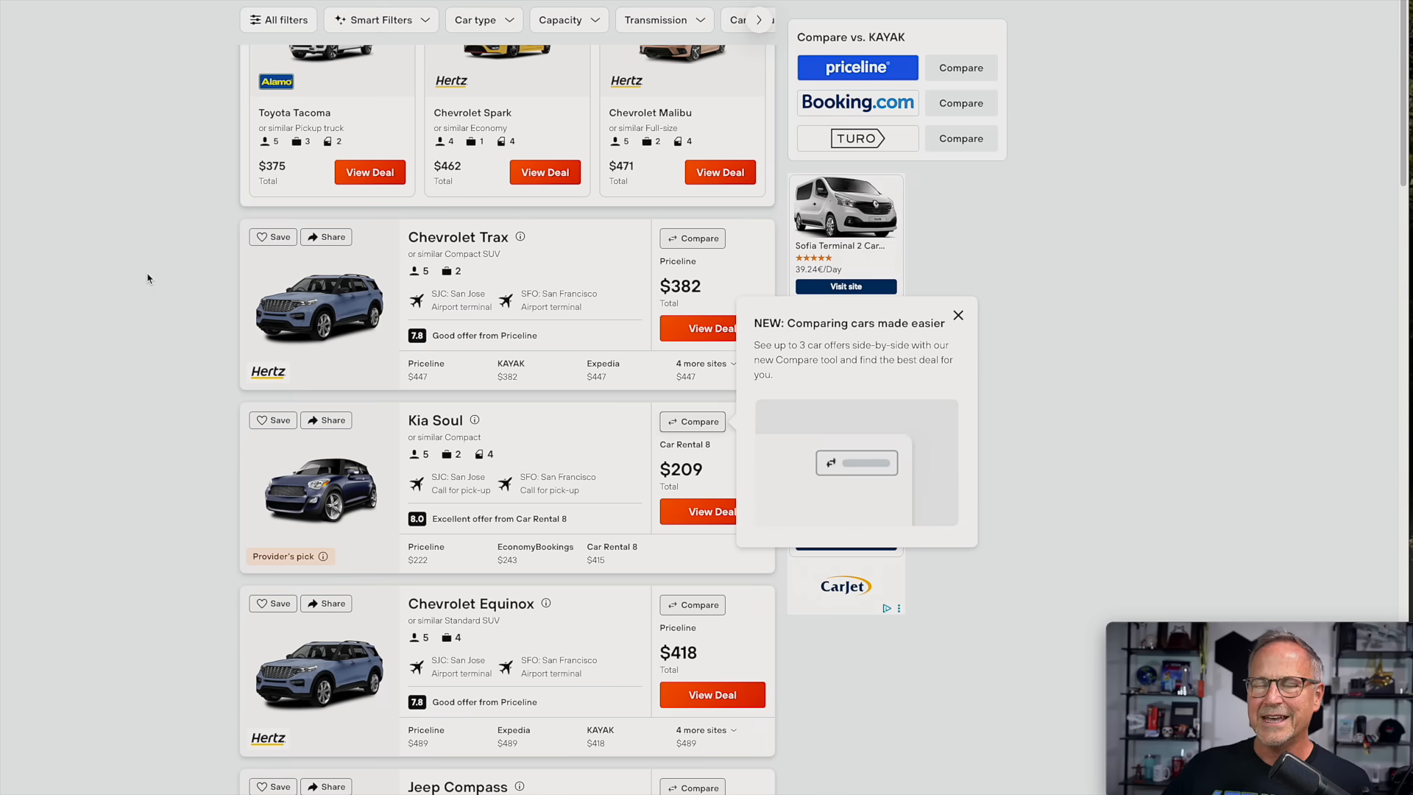
{"action": "mouse_move", "coordinate": [885, 477]}
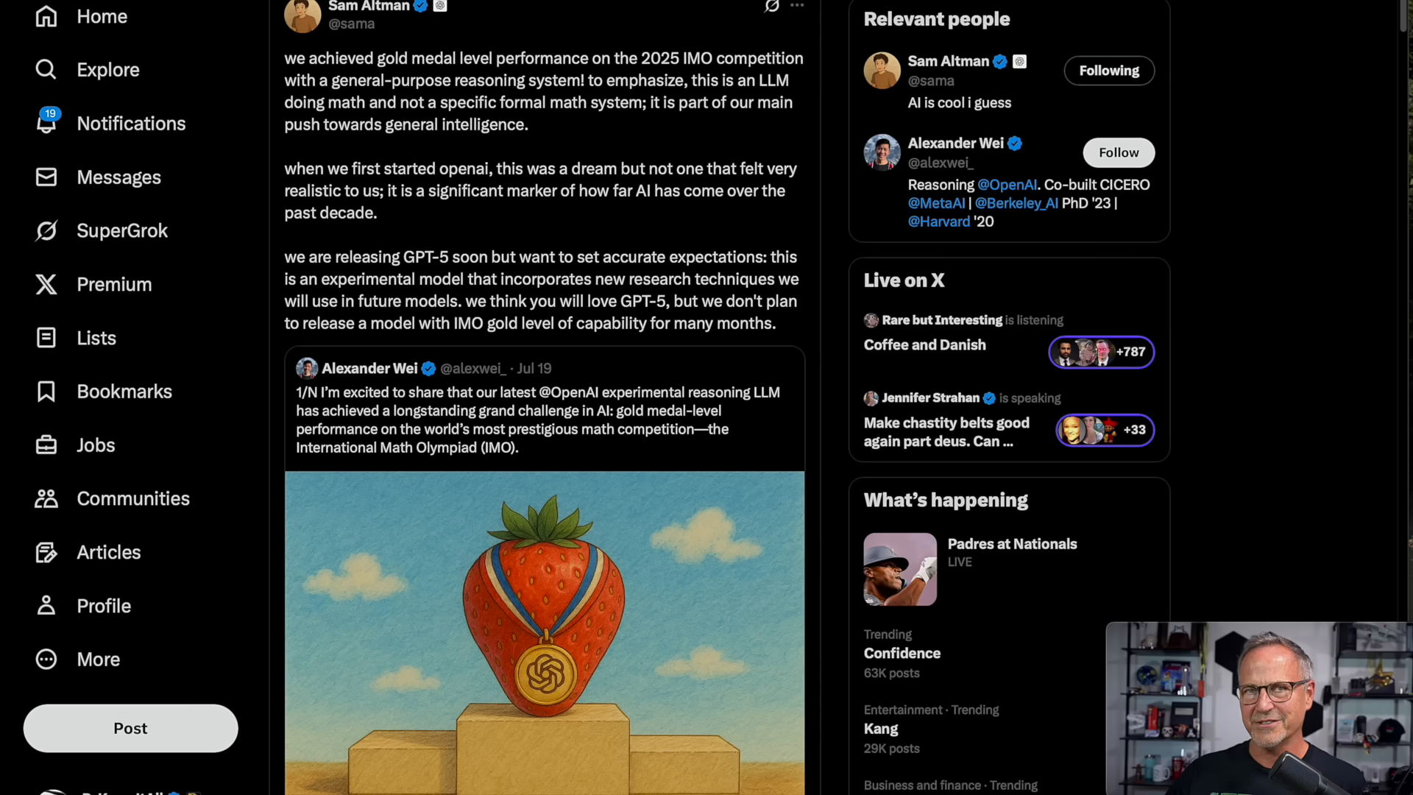
- Scroll through replies under Sam Altman's post about finishing a coding project with the new model in 5 minutes
{"action": "scroll", "scroll_direction": "down", "scroll_amount": 3}
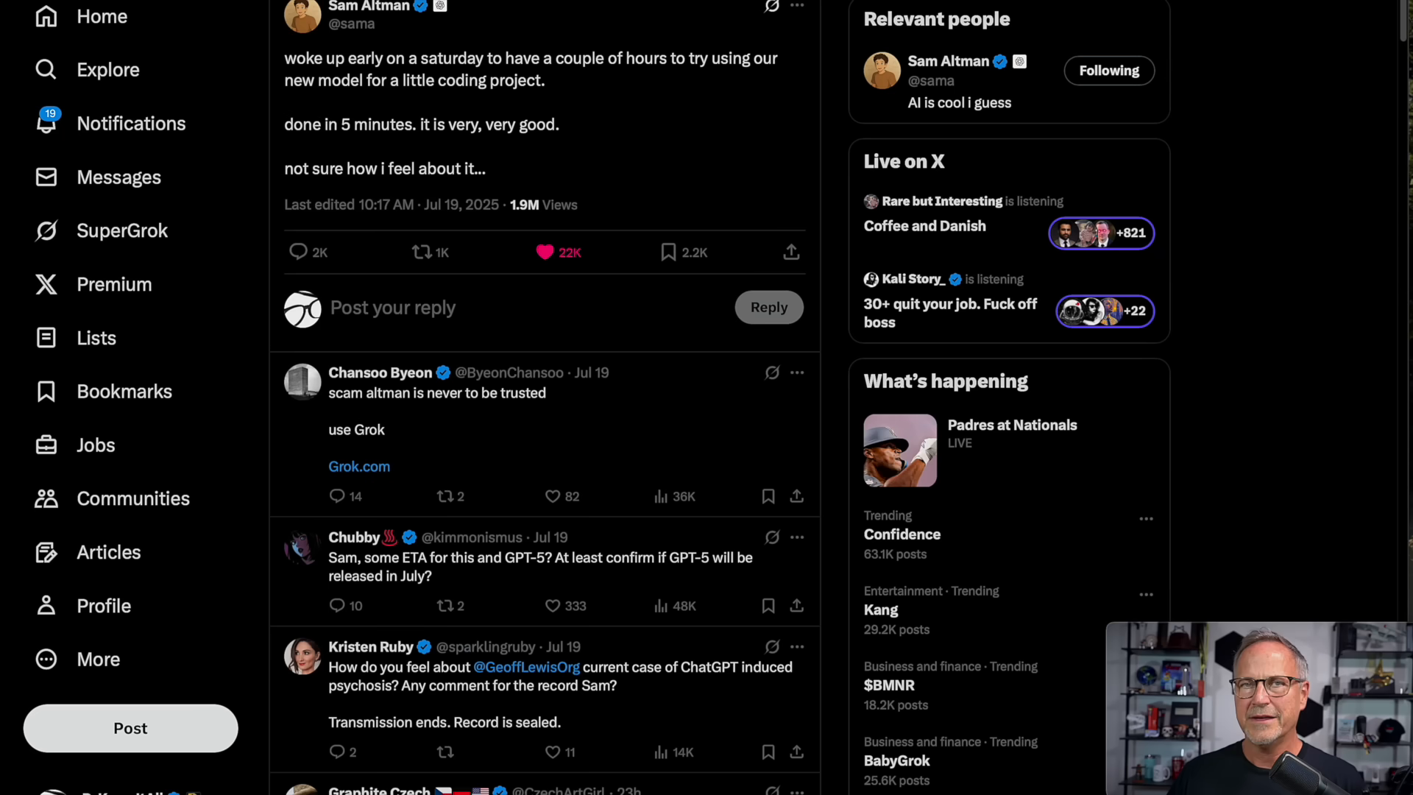